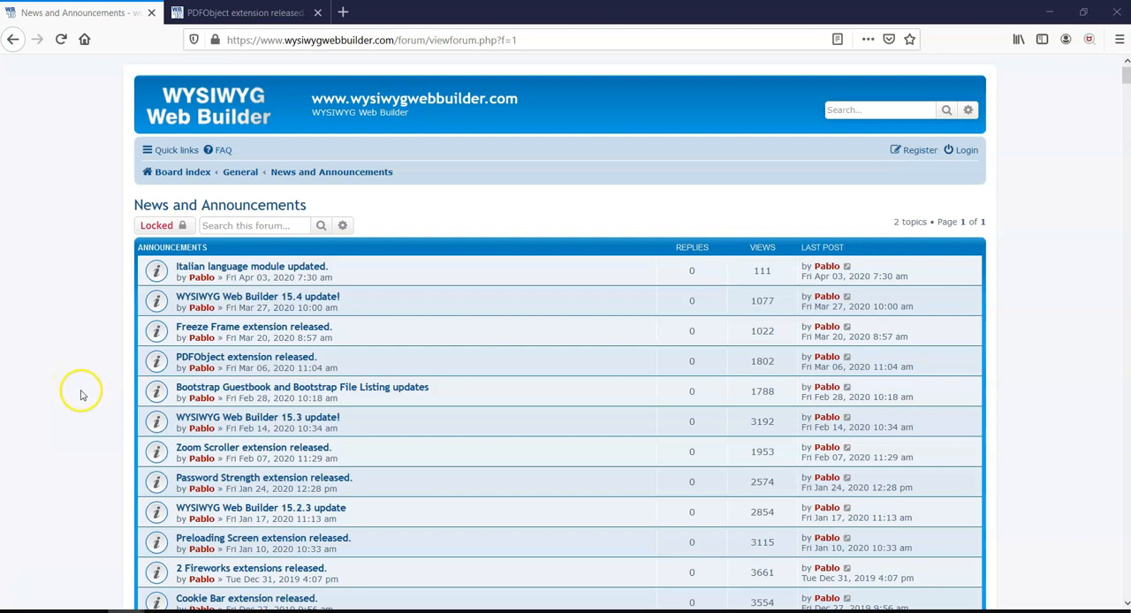
pyautogui.moveTo(159, 392)
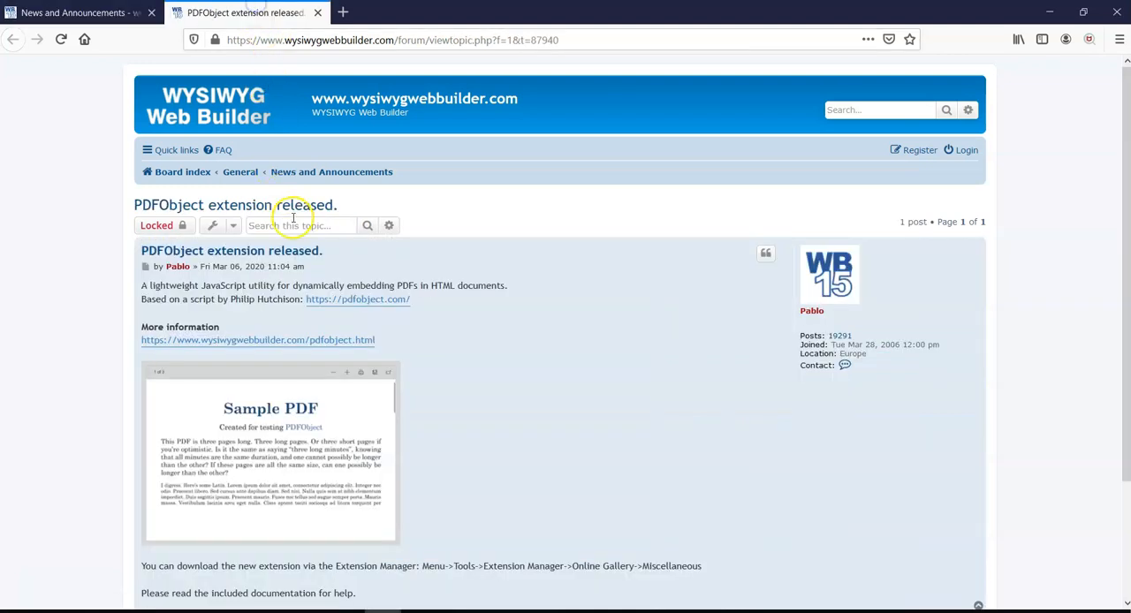
pyautogui.moveTo(265, 322)
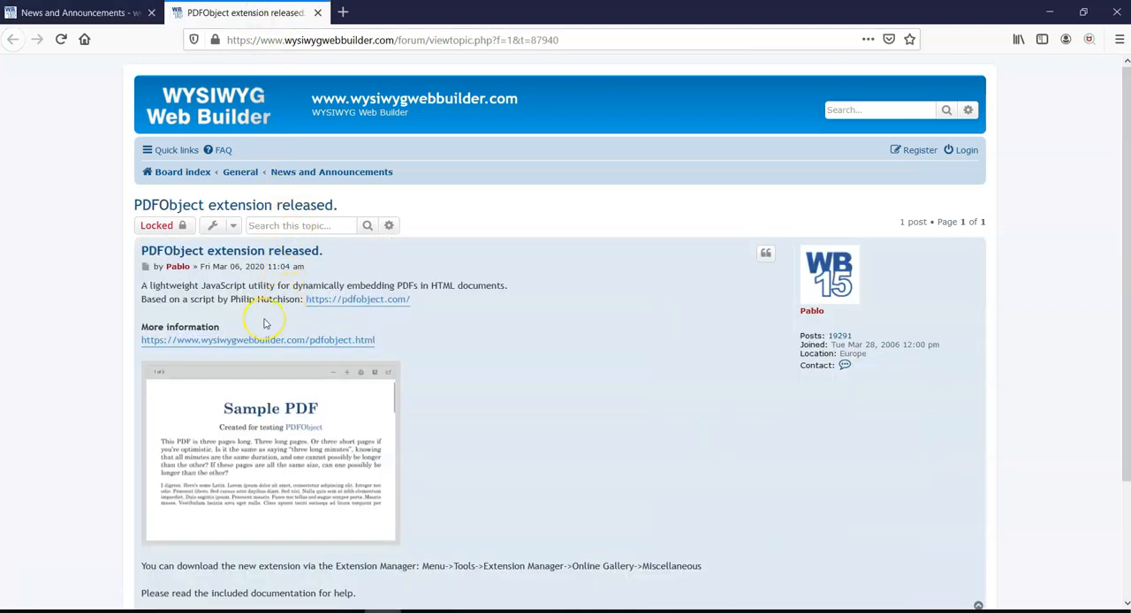
pyautogui.moveTo(265, 320)
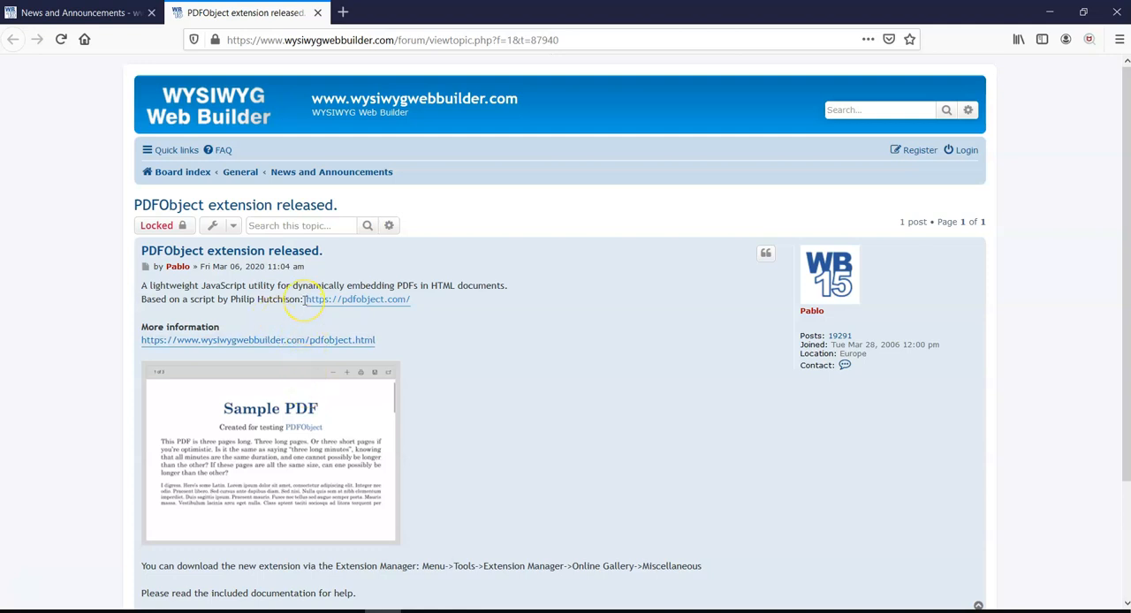
pyautogui.moveTo(445, 604)
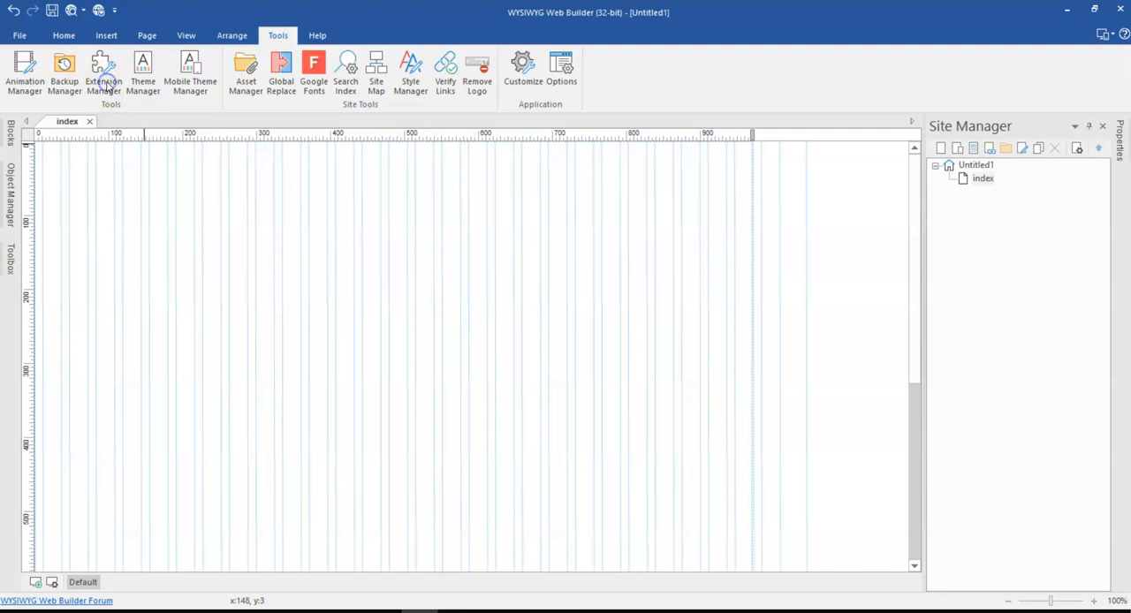
# Insert the PDF Object extension from the gallery's Miscellaneous category onto the page
pyautogui.click(102, 72)
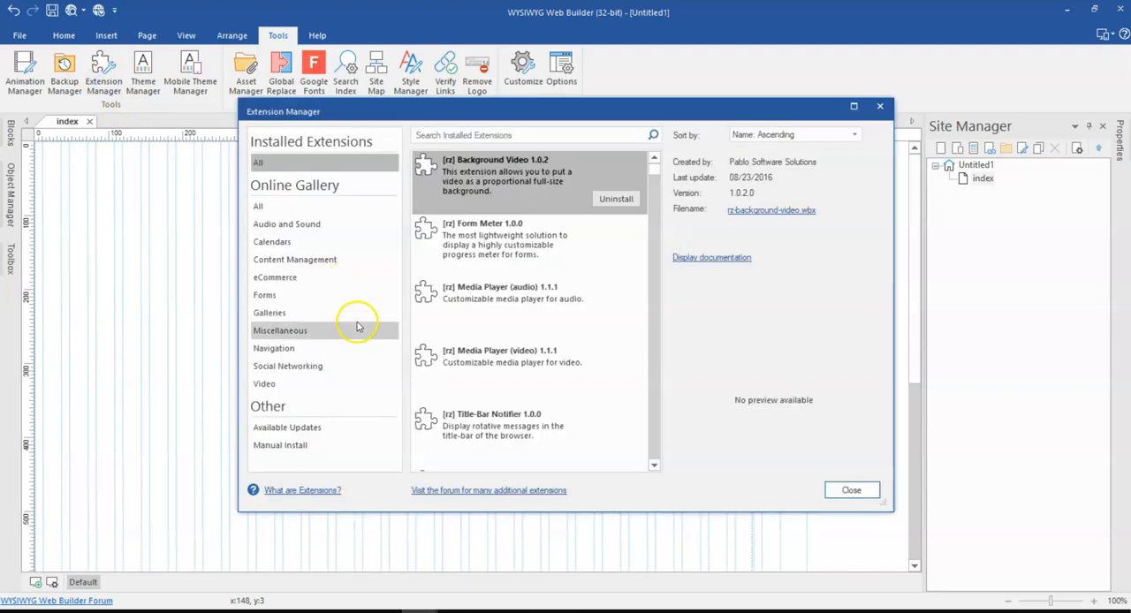
pyautogui.click(850, 490)
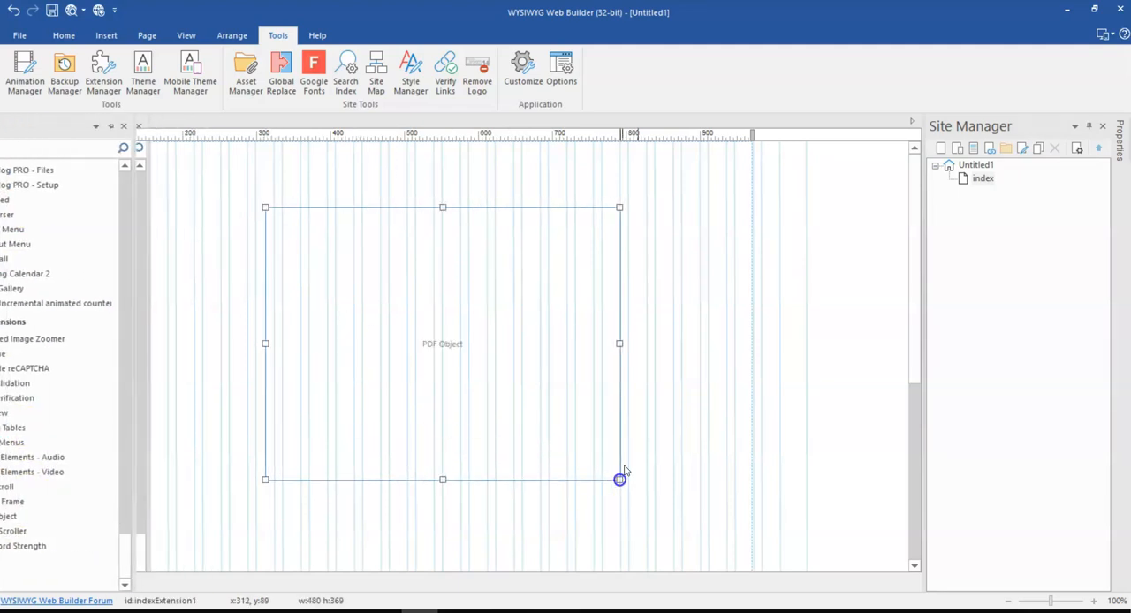
# Move the PDF Object to the page's top-left corner and bring up its properties
pyautogui.moveTo(618, 480); pyautogui.dragTo(407, 283)
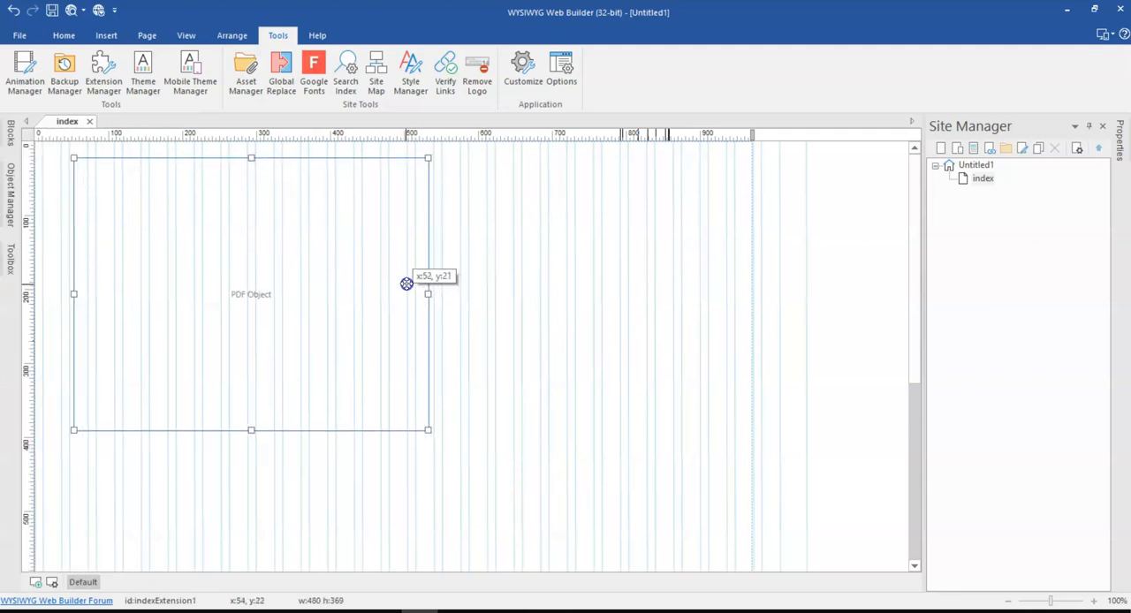
pyautogui.moveTo(406, 283); pyautogui.dragTo(315, 288)
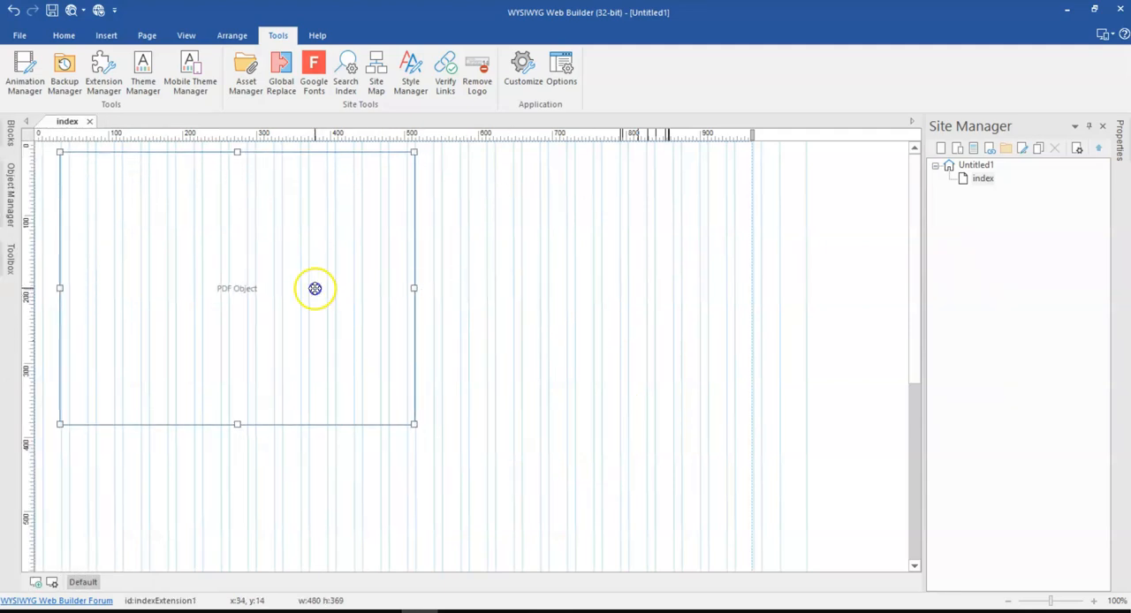
pyautogui.doubleClick(315, 288)
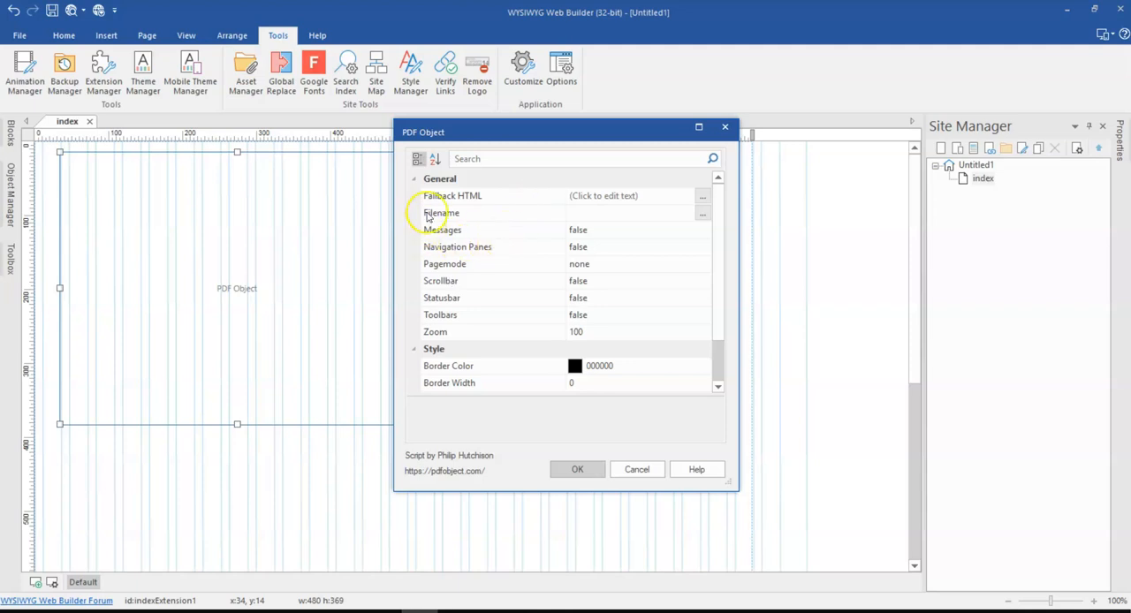
pyautogui.moveTo(678, 204)
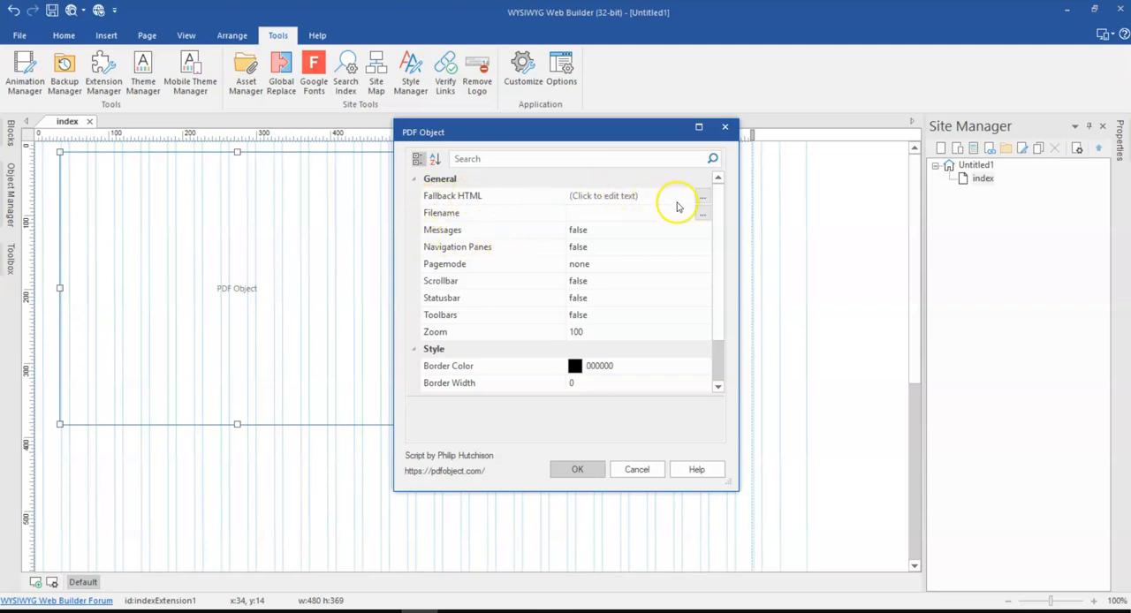
pyautogui.moveTo(693, 203)
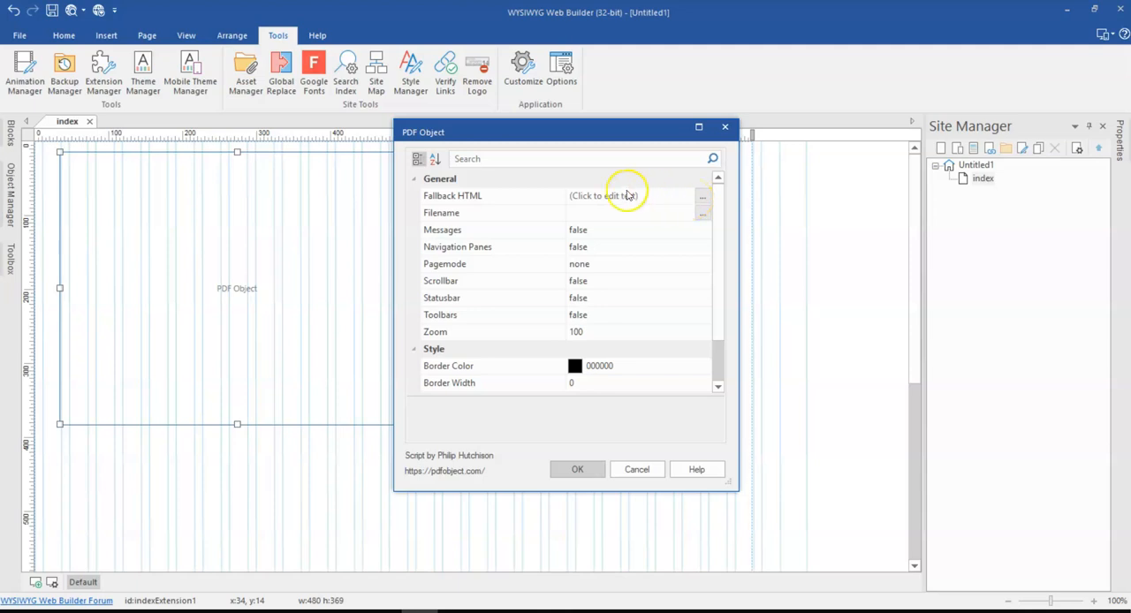
pyautogui.moveTo(587, 205)
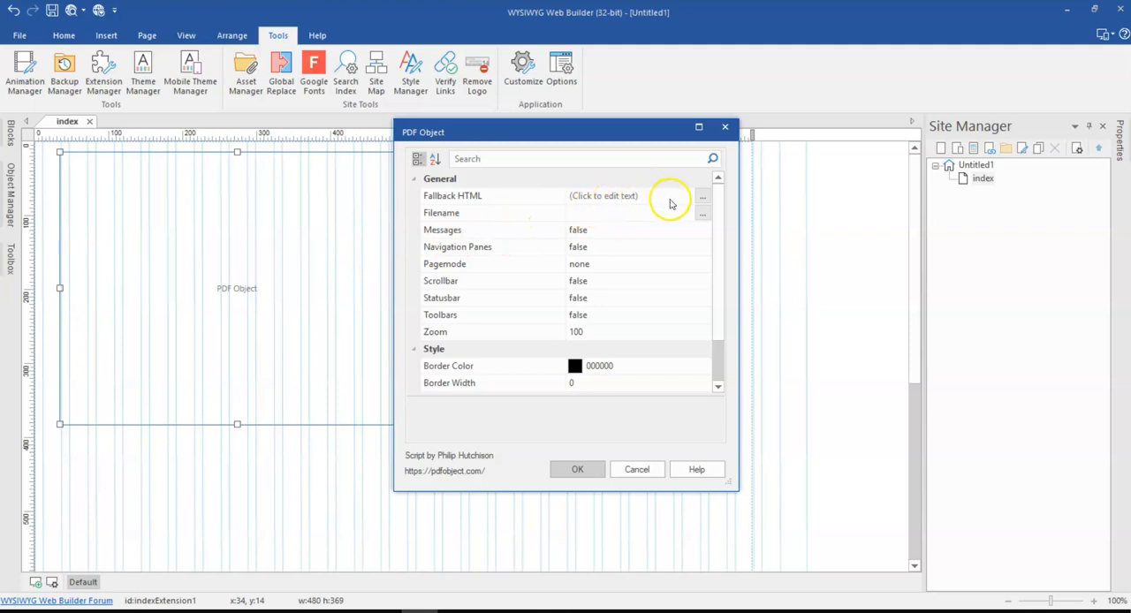
pyautogui.moveTo(608, 223)
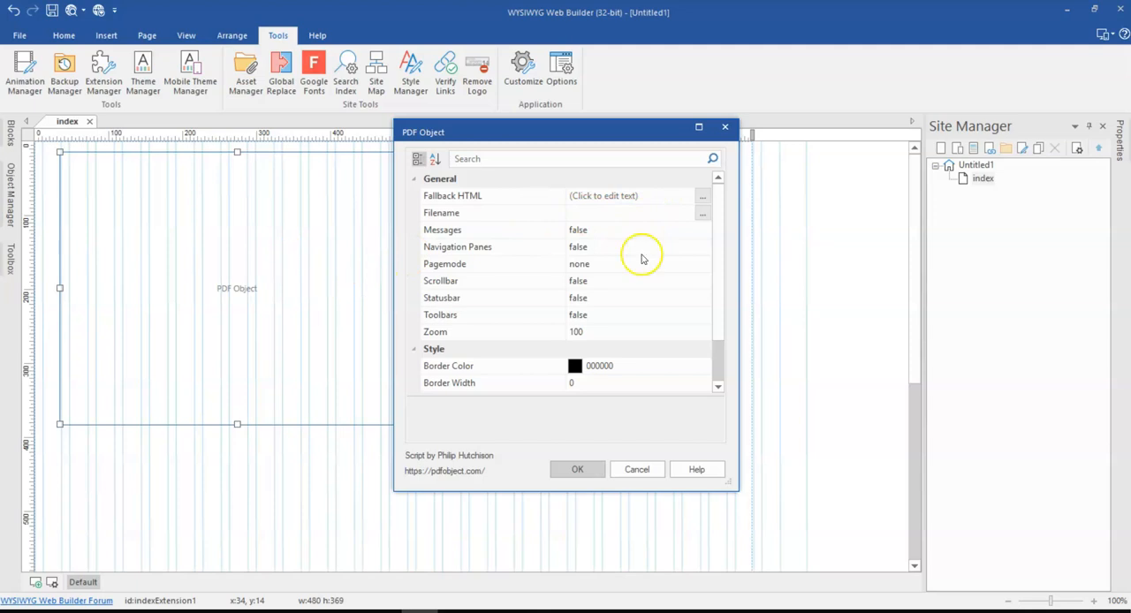
pyautogui.moveTo(682, 201)
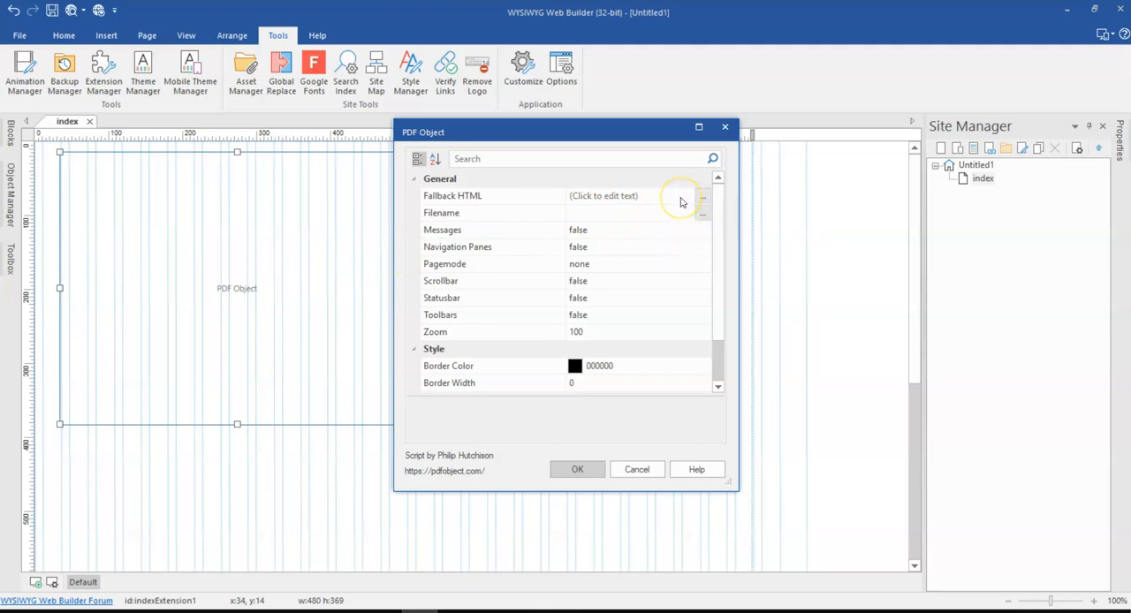
pyautogui.moveTo(629, 226)
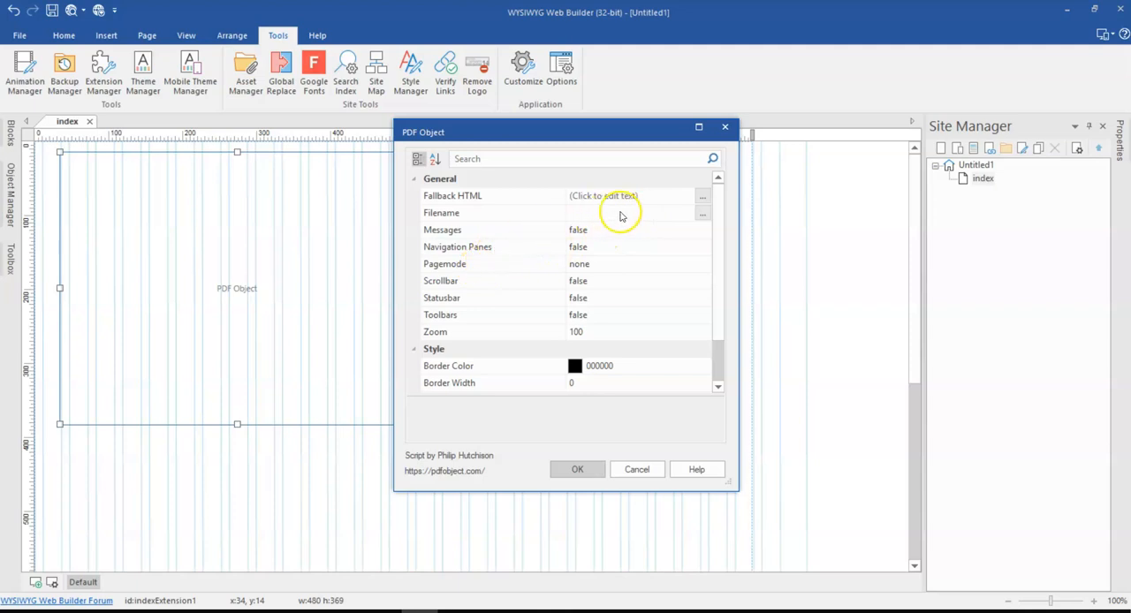
# Set the PDF Object's Filename to Training sessions 3.pdf from the Desktop
pyautogui.click(703, 212)
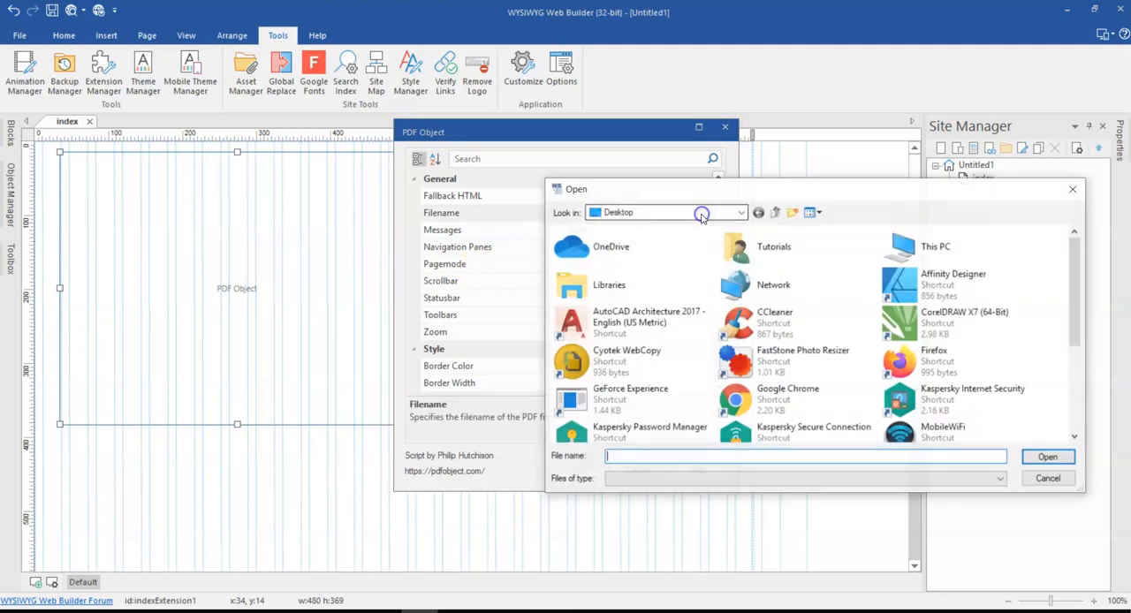
pyautogui.scroll(-3)
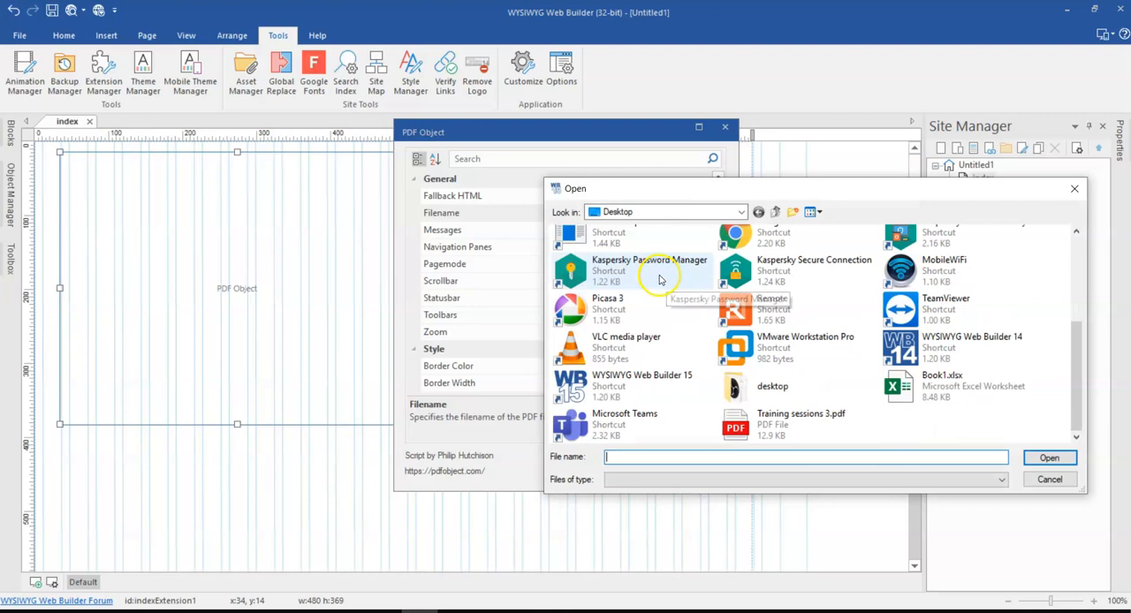
pyautogui.click(795, 424)
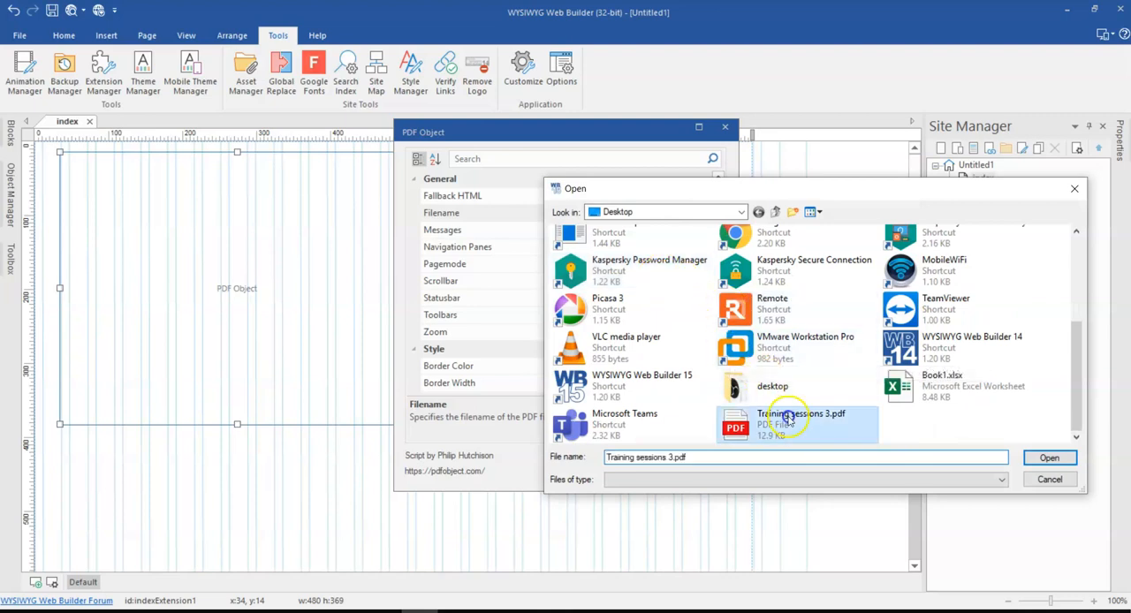
pyautogui.click(1049, 457)
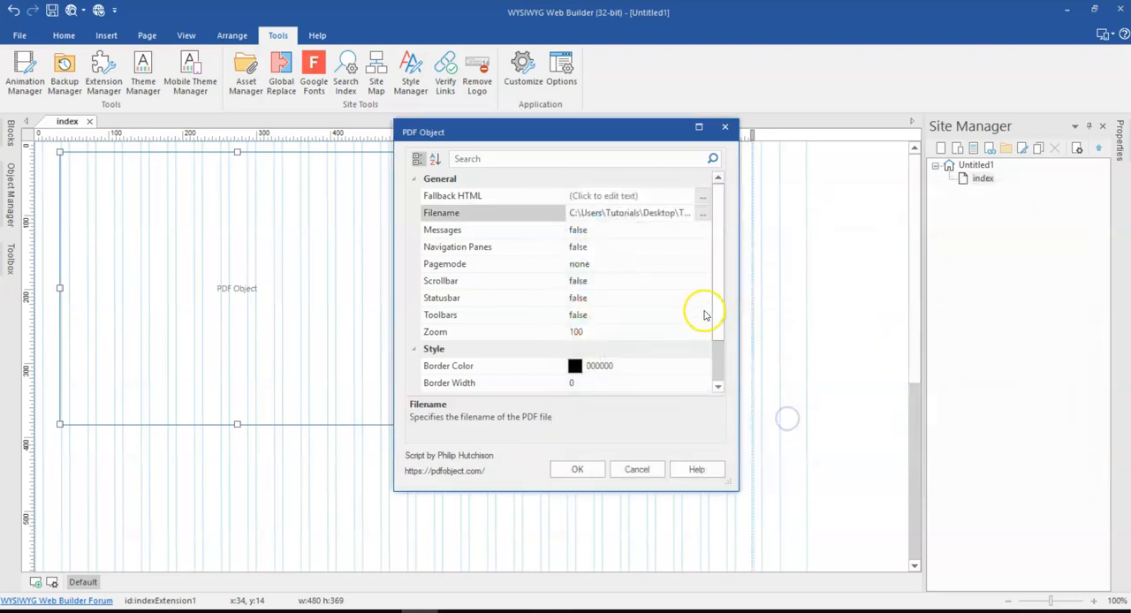
pyautogui.moveTo(551, 240)
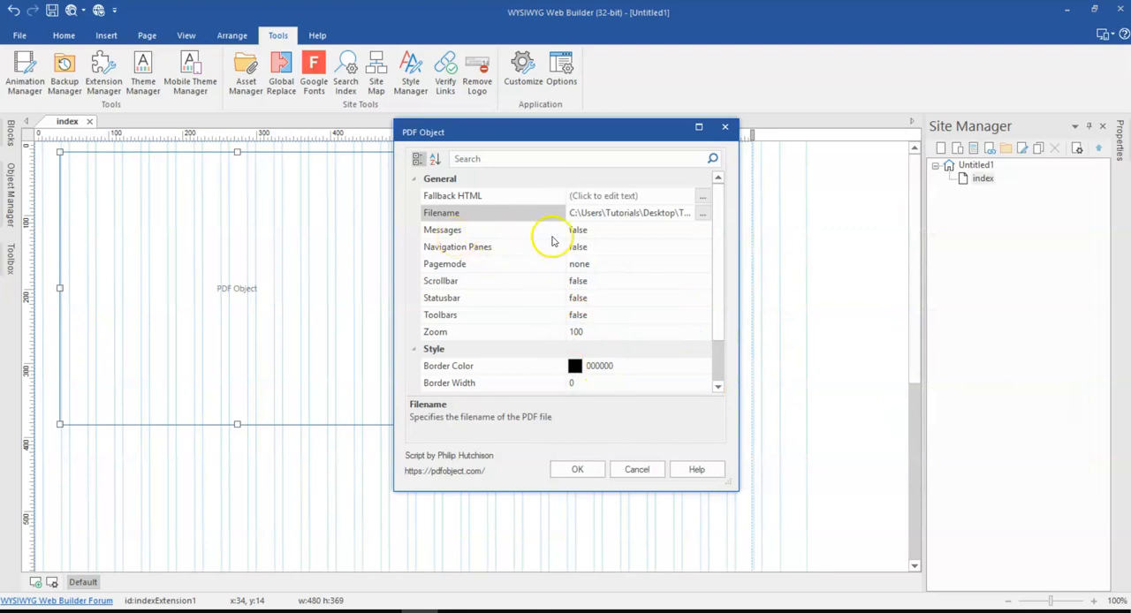
# Turn the document message bar on and keep page mode set to none
pyautogui.click(703, 229)
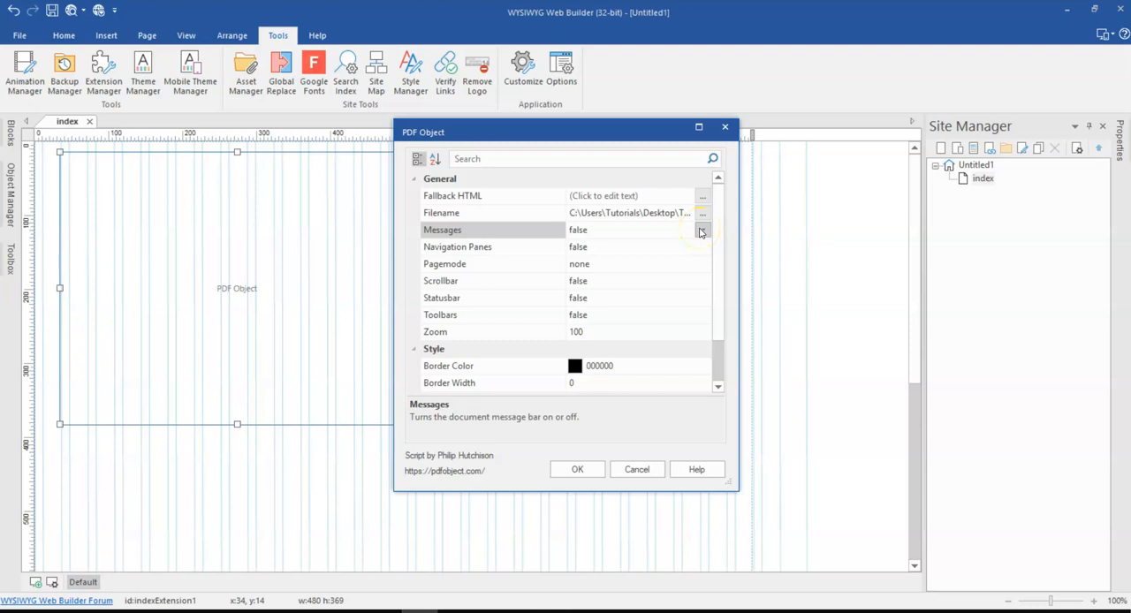
pyautogui.click(701, 230)
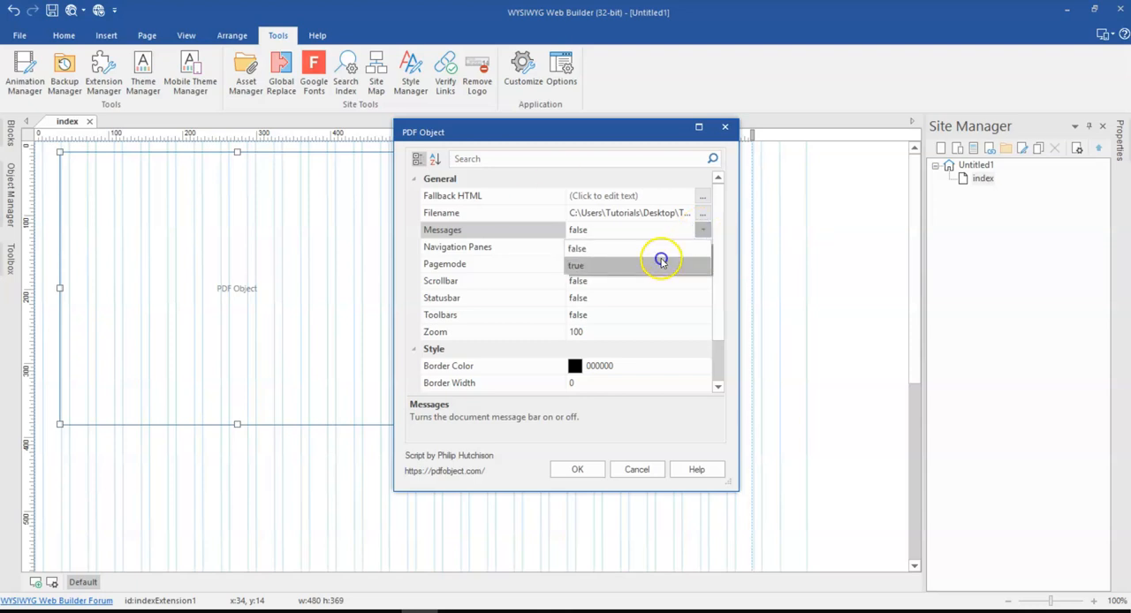
pyautogui.click(576, 265)
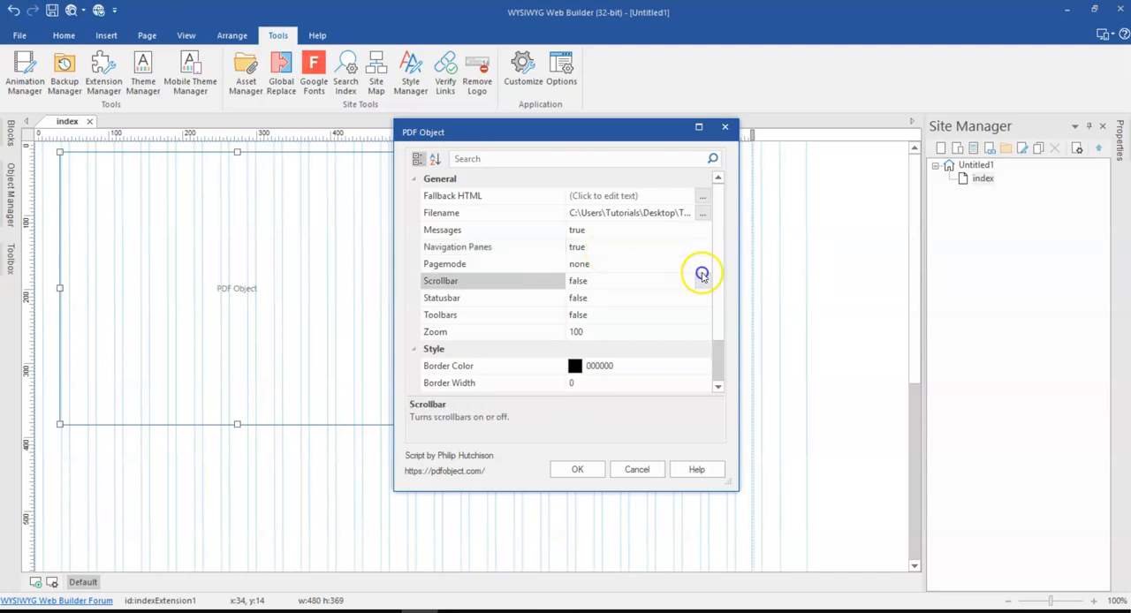
pyautogui.click(703, 264)
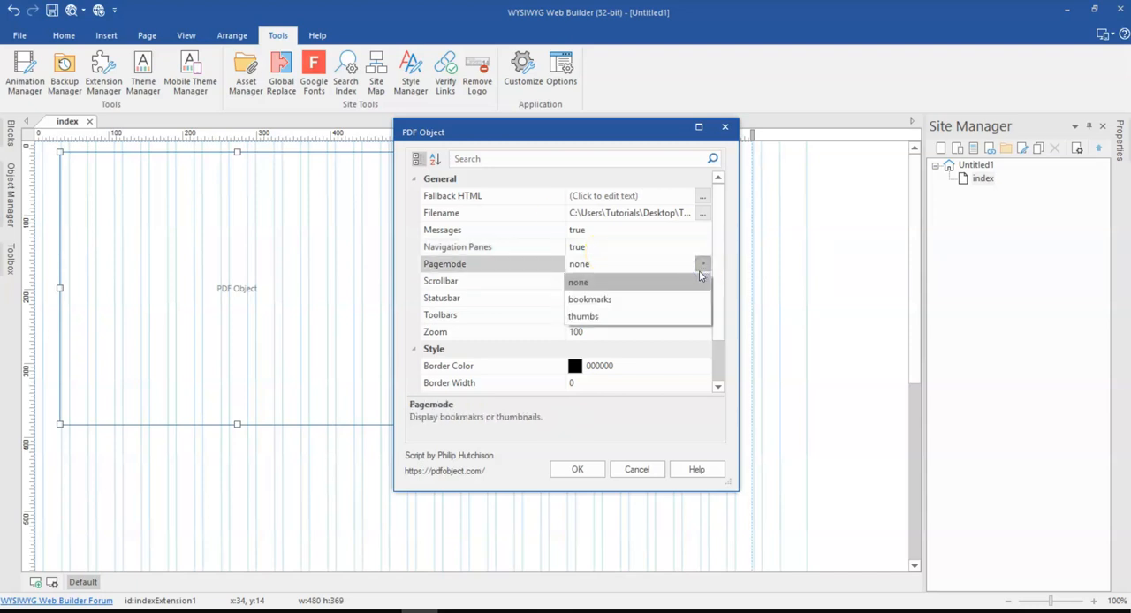
pyautogui.moveTo(580, 283)
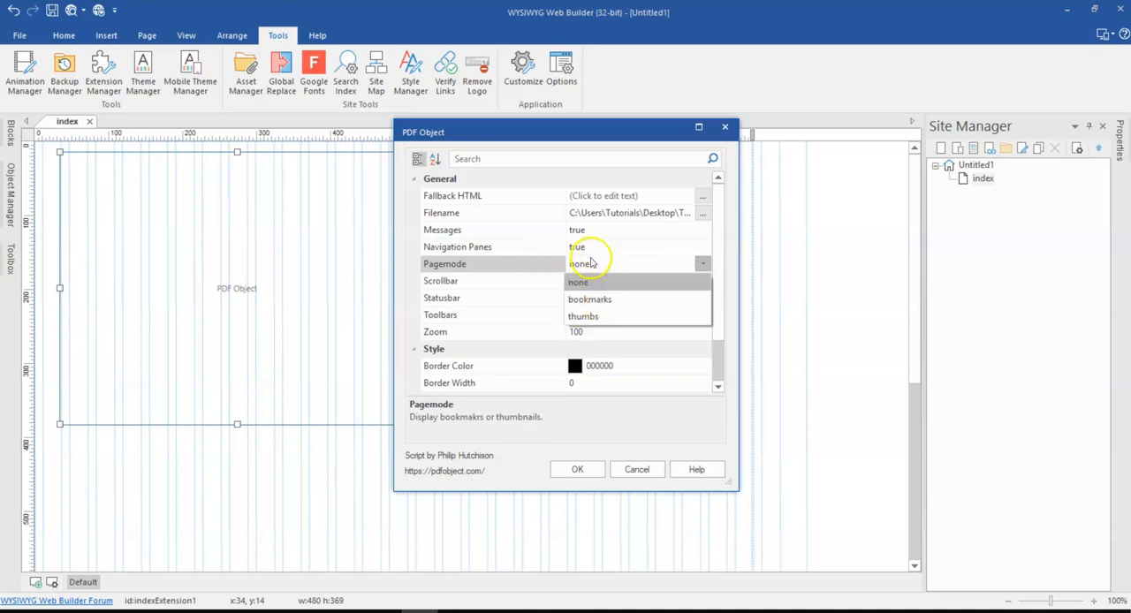
pyautogui.click(578, 265)
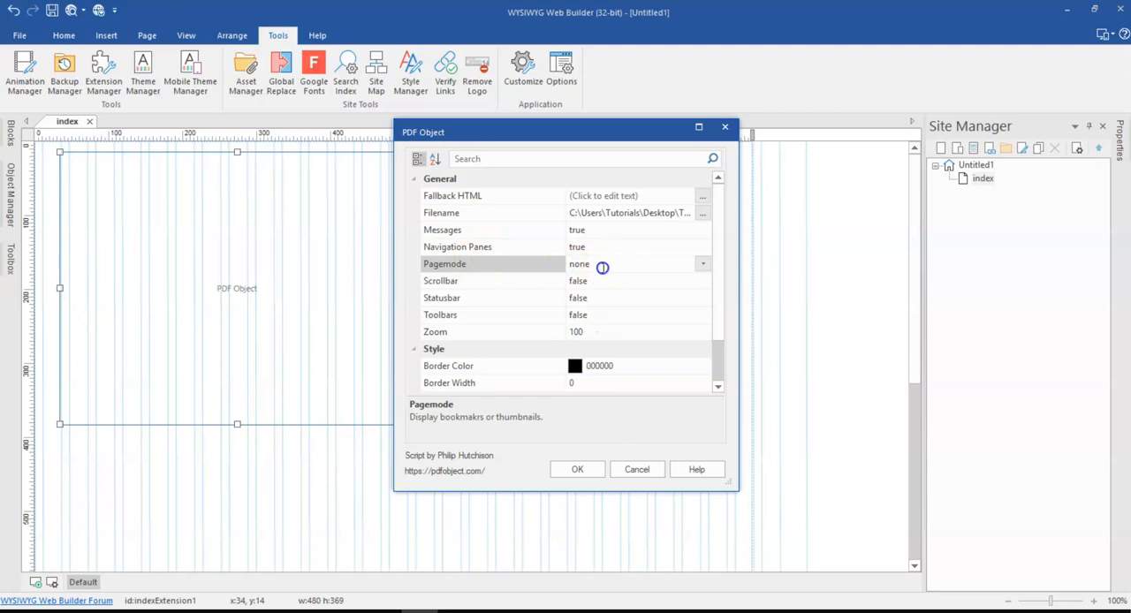
pyautogui.moveTo(705, 281)
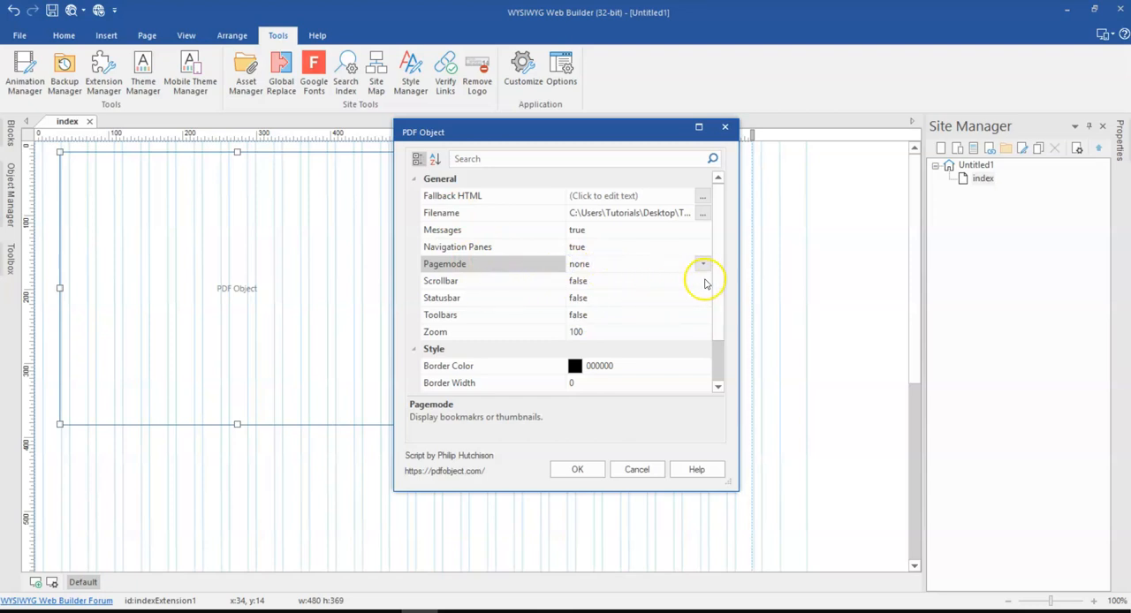
# Keep Scrollbar false and set Statusbar and Toolbars to true
pyautogui.click(703, 281)
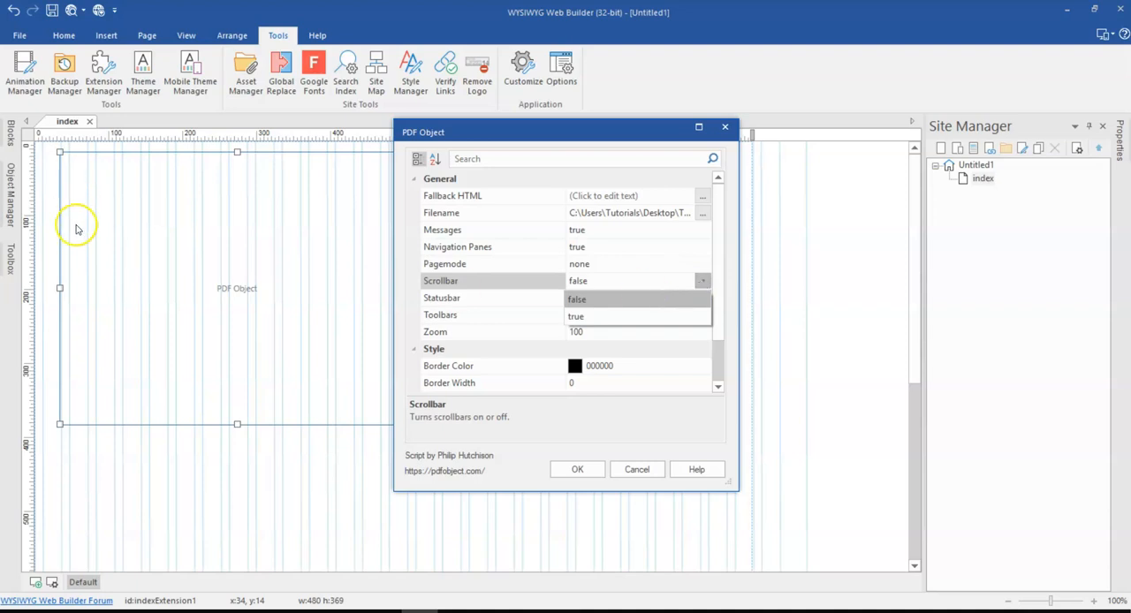
pyautogui.moveTo(212, 221)
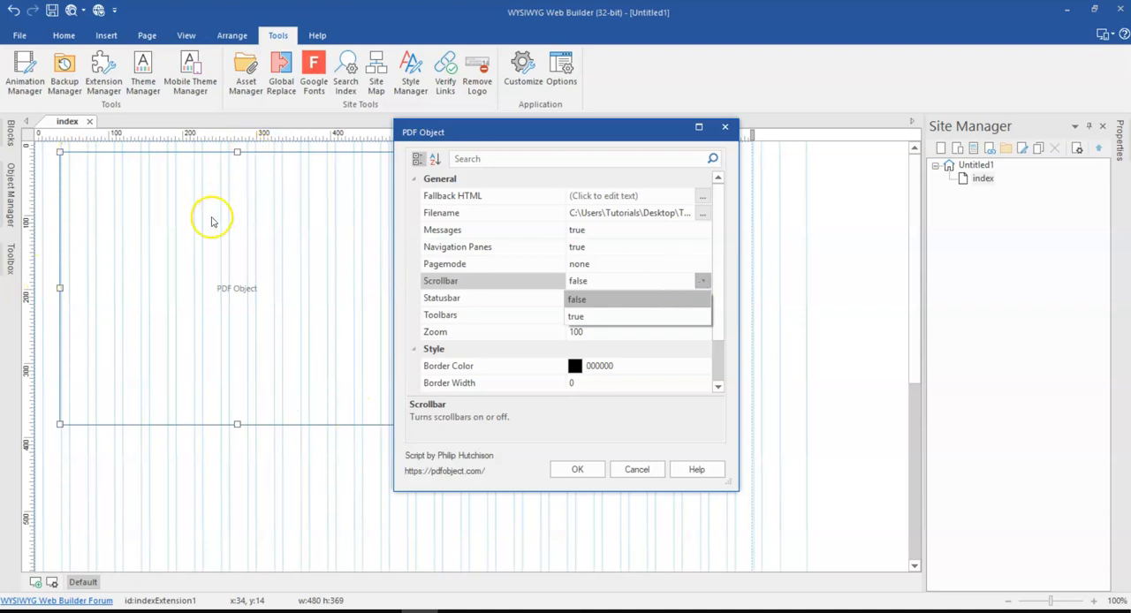
pyautogui.moveTo(297, 371)
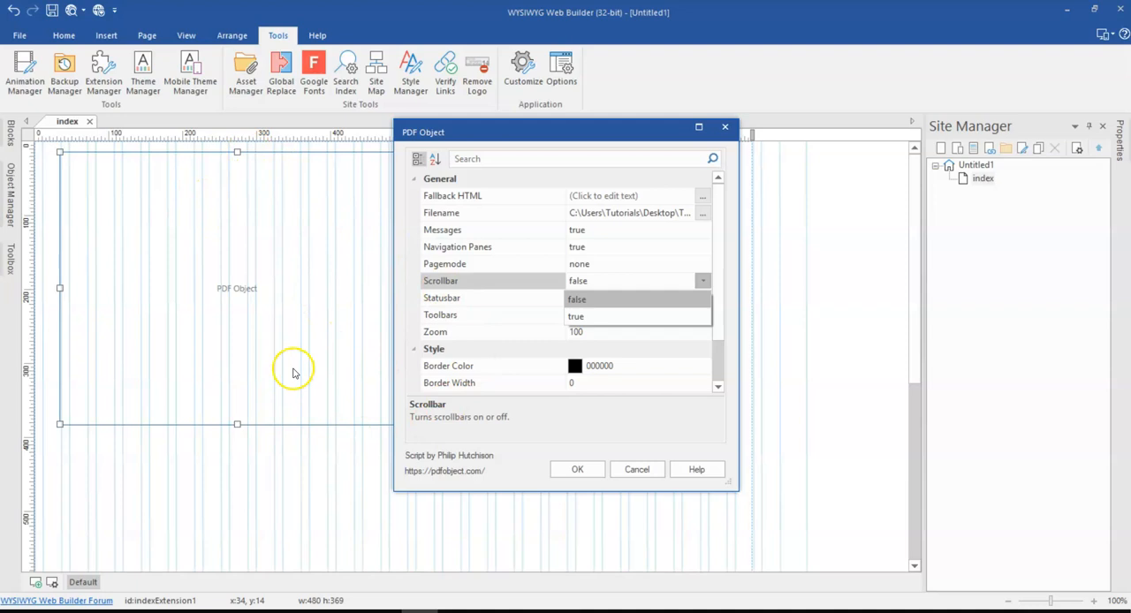
pyautogui.moveTo(657, 308)
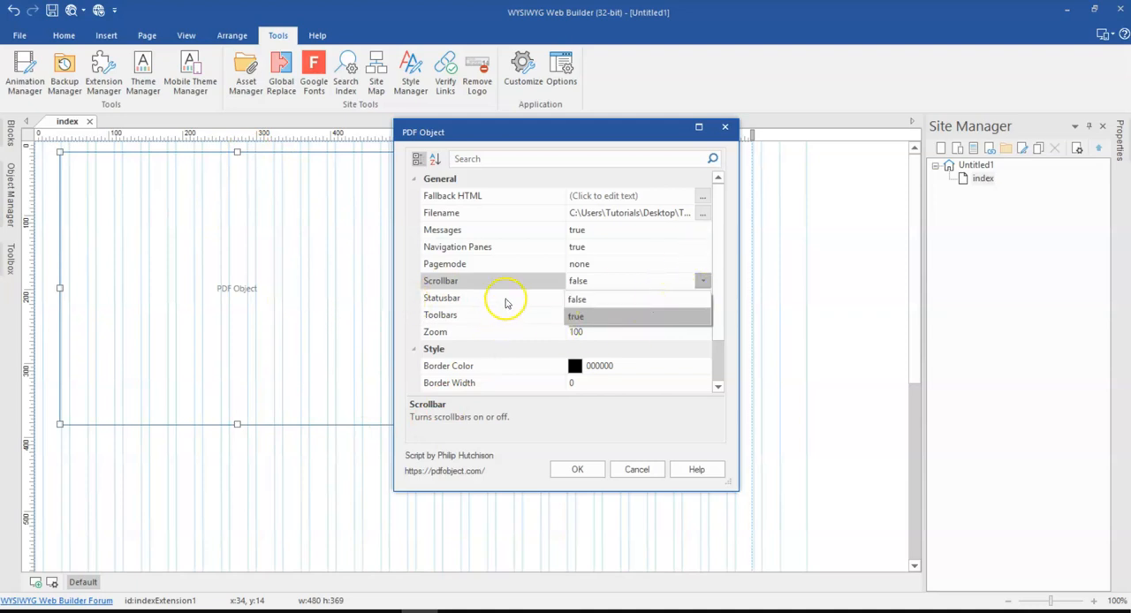
pyautogui.click(578, 298)
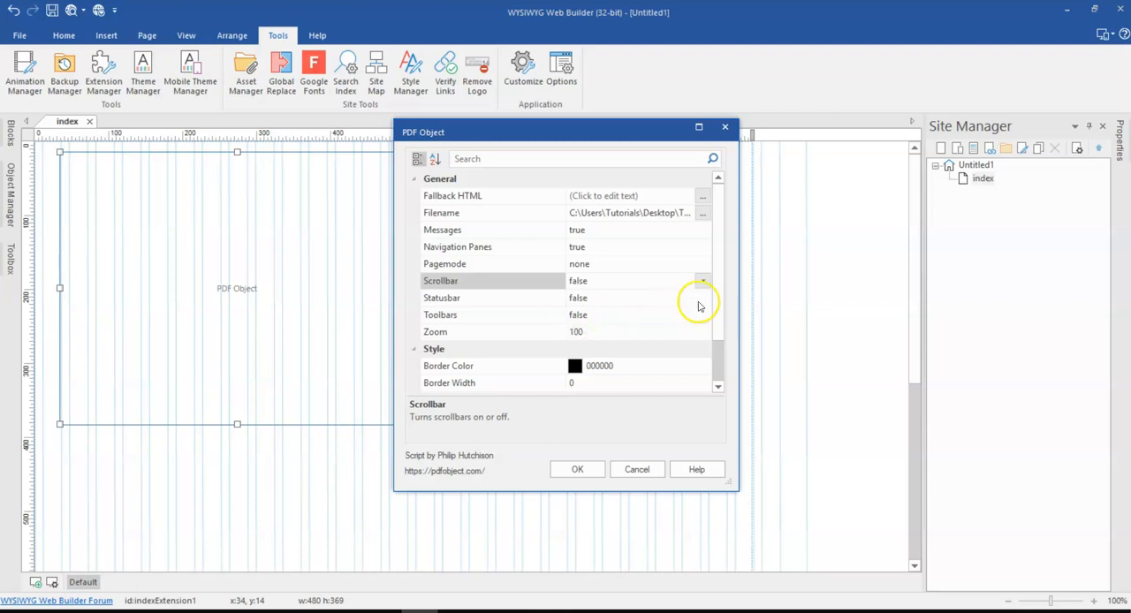
pyautogui.click(703, 297)
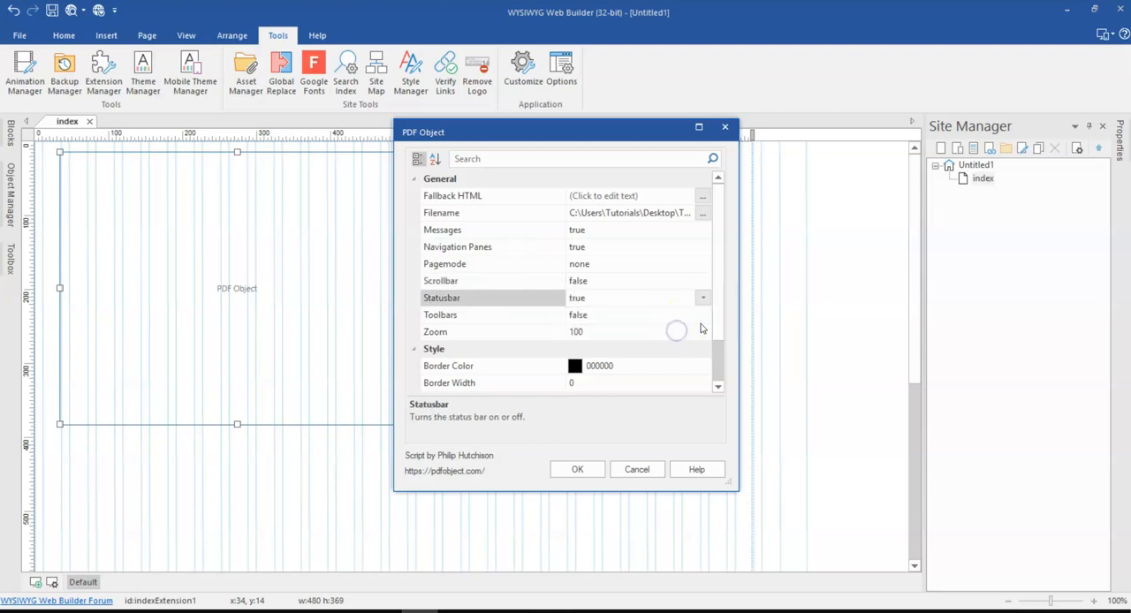
pyautogui.click(576, 332)
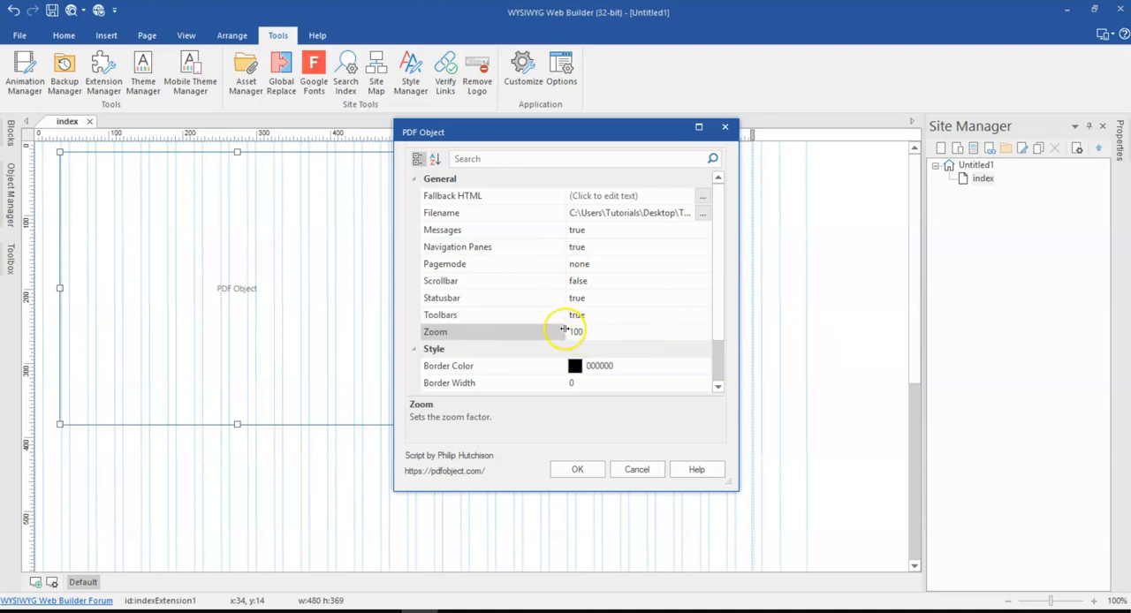
# Set the zoom factor to 100 and accept the PDF viewer settings
pyautogui.click(574, 332)
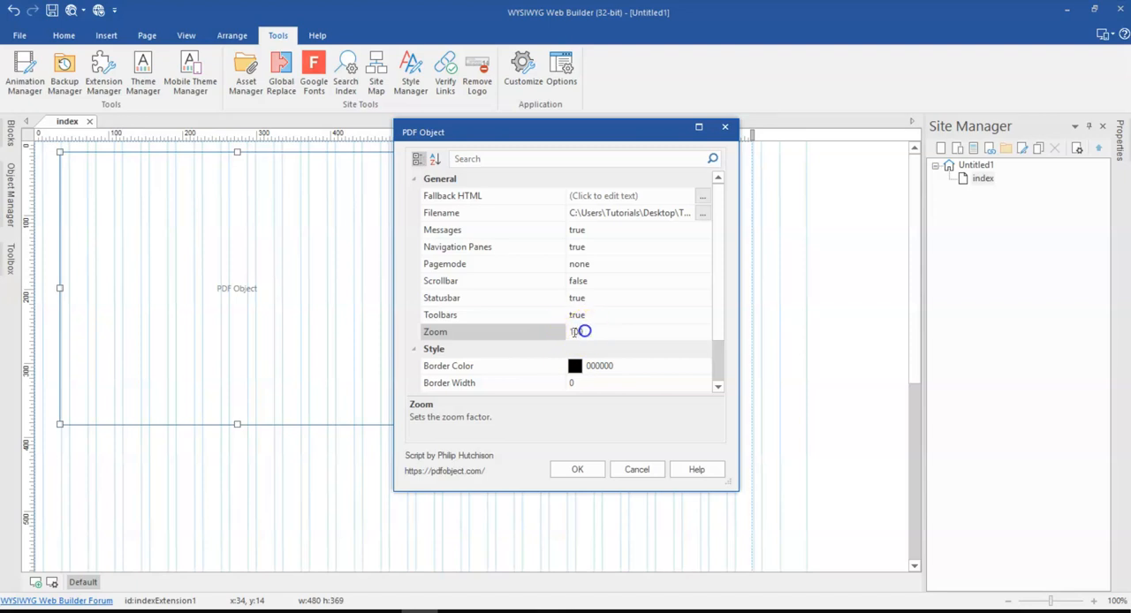
pyautogui.write('100')
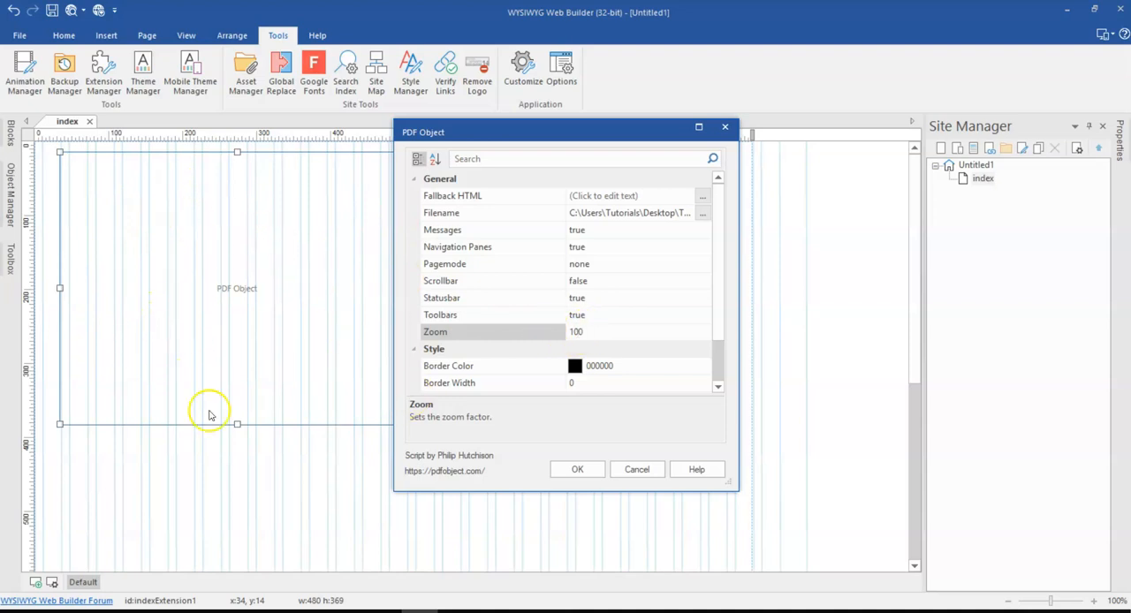
pyautogui.scroll(-3)
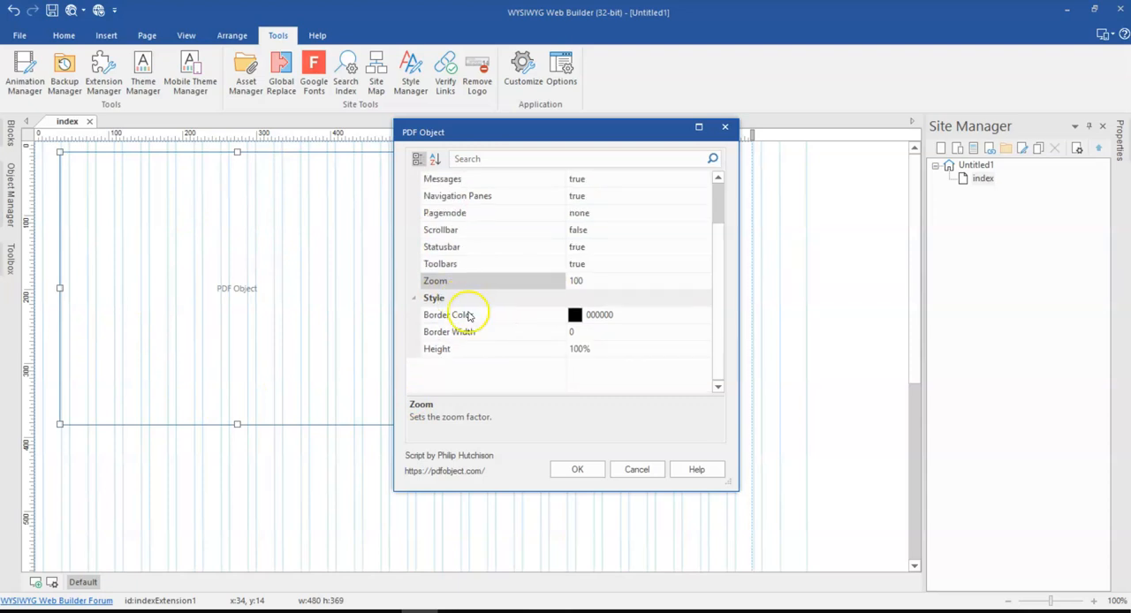
pyautogui.moveTo(512, 314)
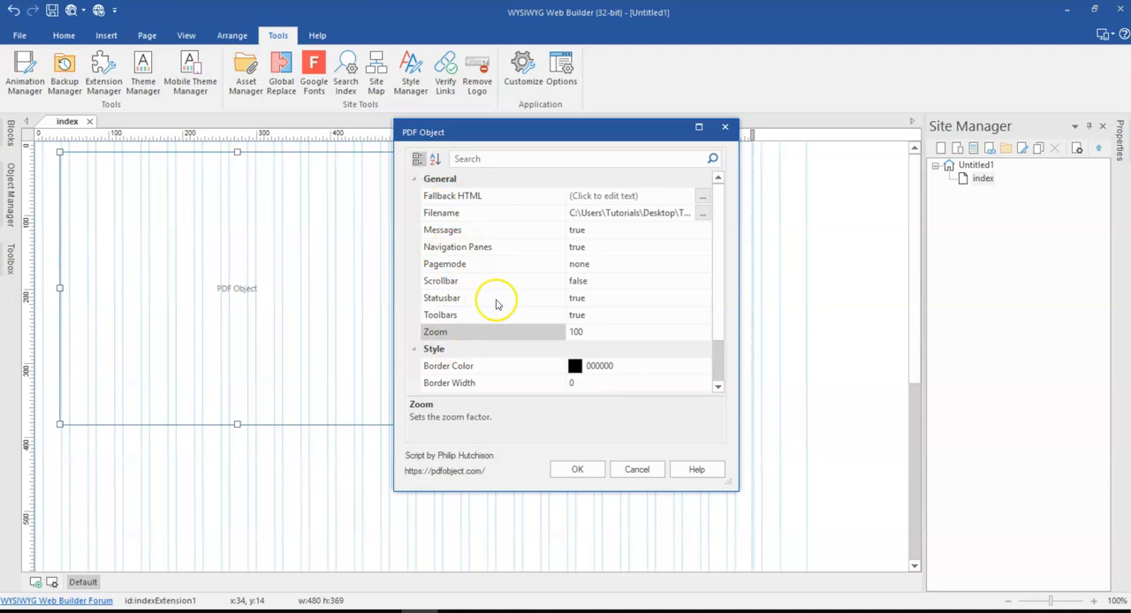
pyautogui.scroll(-3)
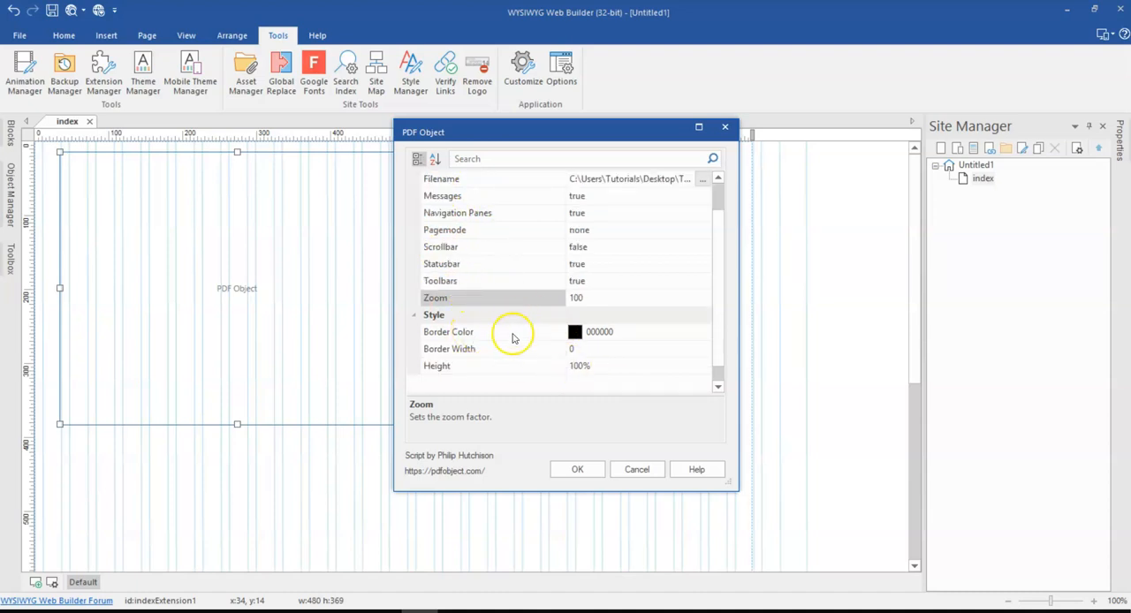
pyautogui.moveTo(566, 408)
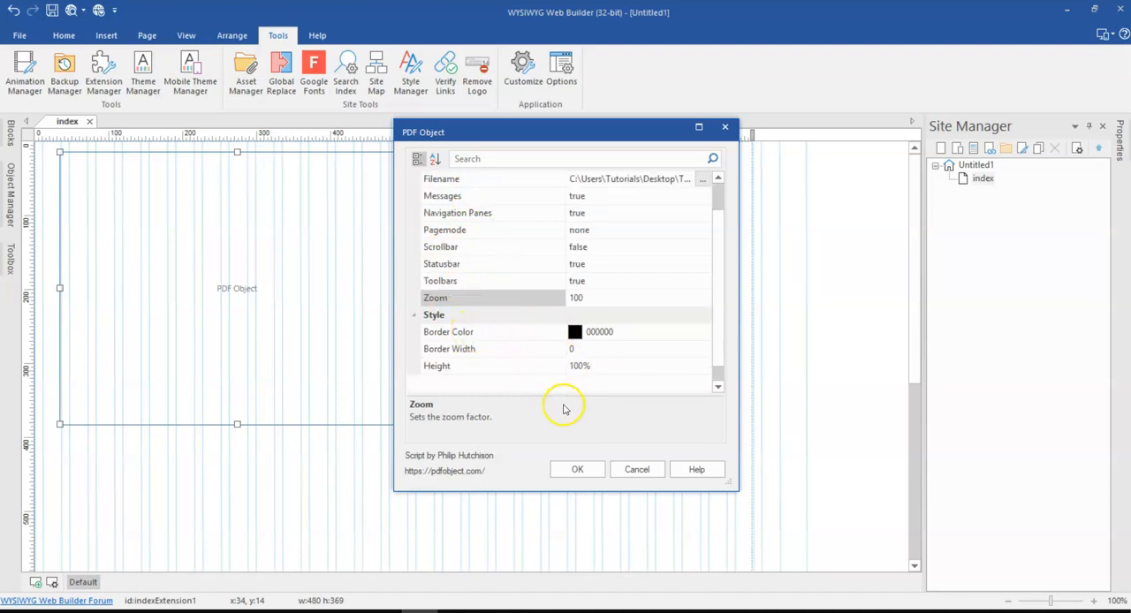
pyautogui.click(576, 470)
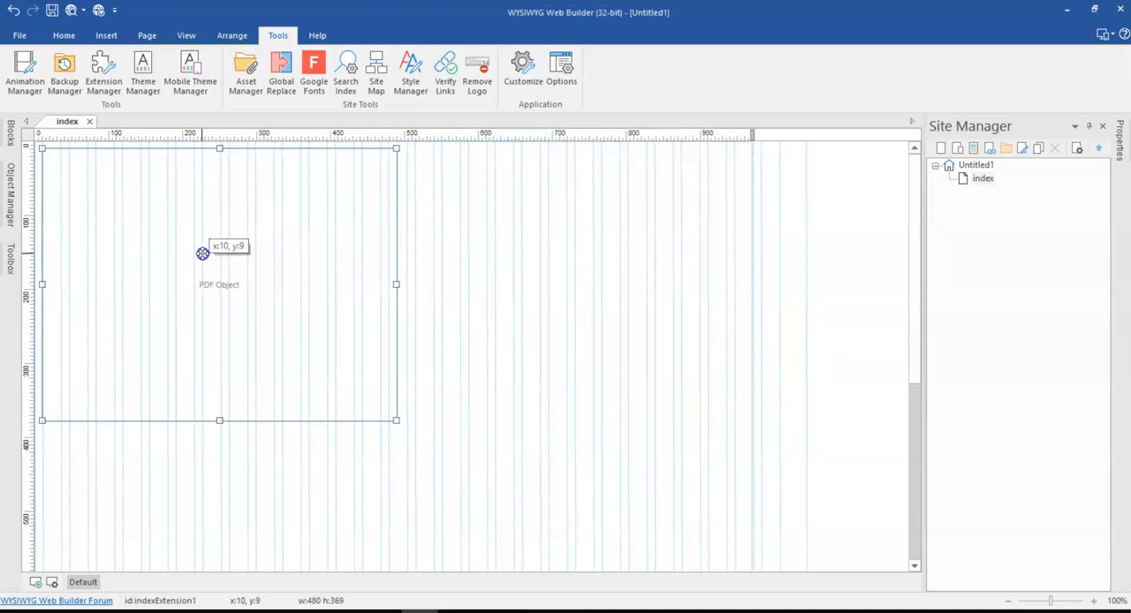
# Nudge the PDF object at the top-left and drag its bottom handle to make it taller
pyautogui.moveTo(396, 421); pyautogui.dragTo(396, 449)
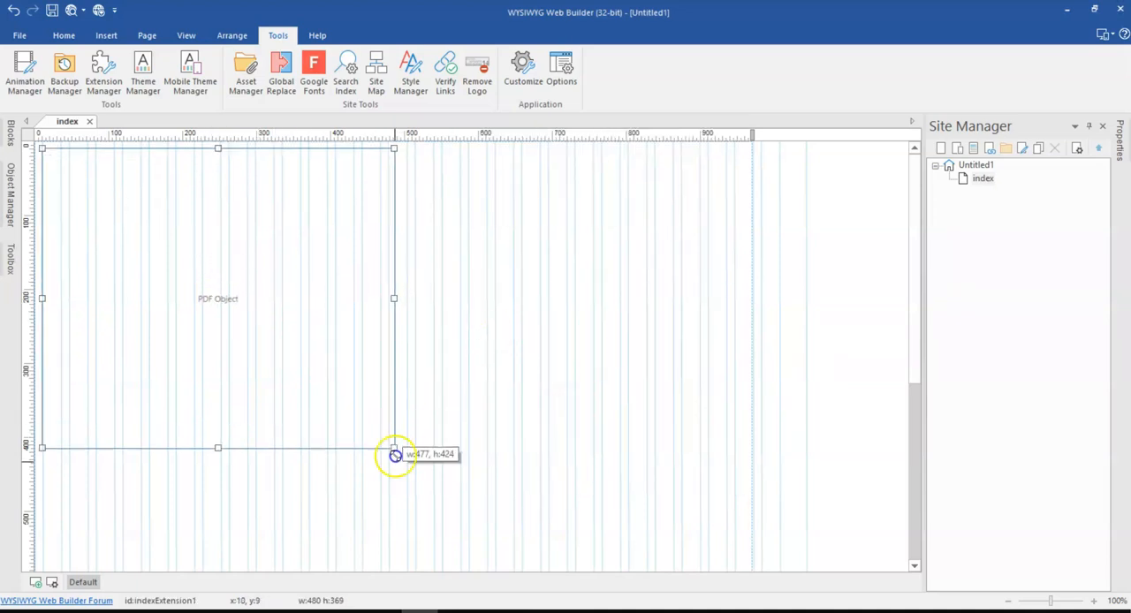
pyautogui.moveTo(392, 448); pyautogui.dragTo(428, 523)
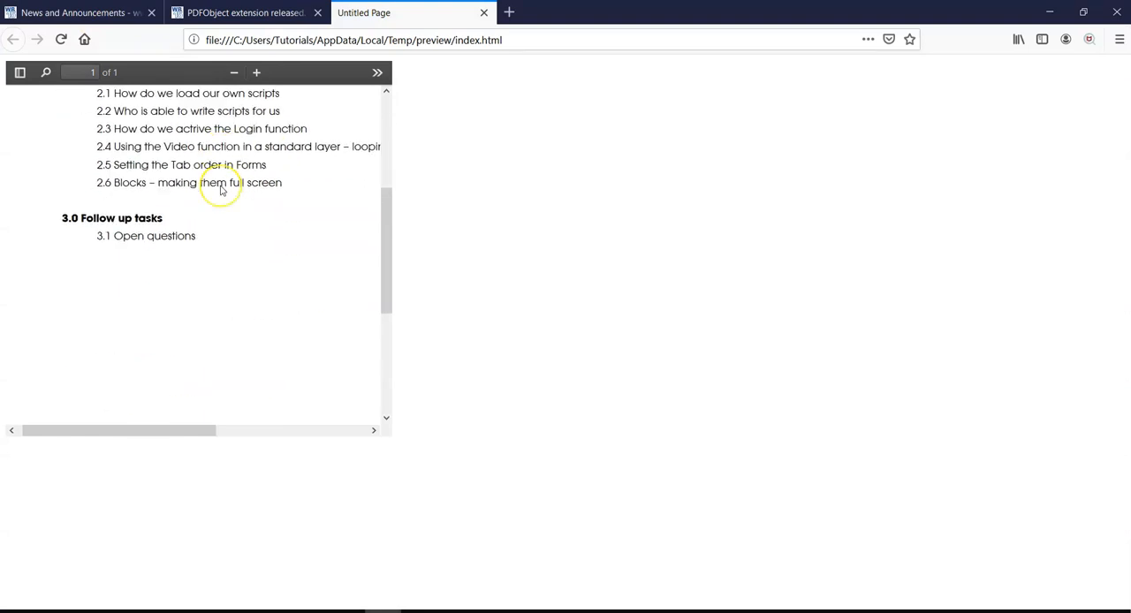
# Scroll through the embedded Training Session 3 agenda in the Firefox preview
pyautogui.scroll(-3)
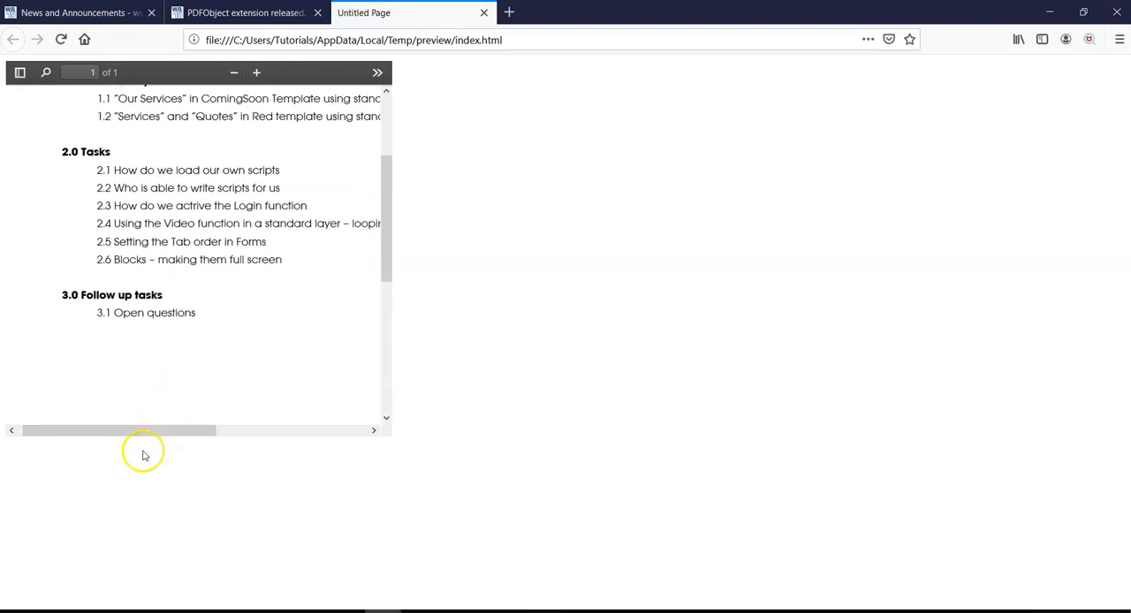
pyautogui.moveTo(120, 431); pyautogui.dragTo(248, 431)
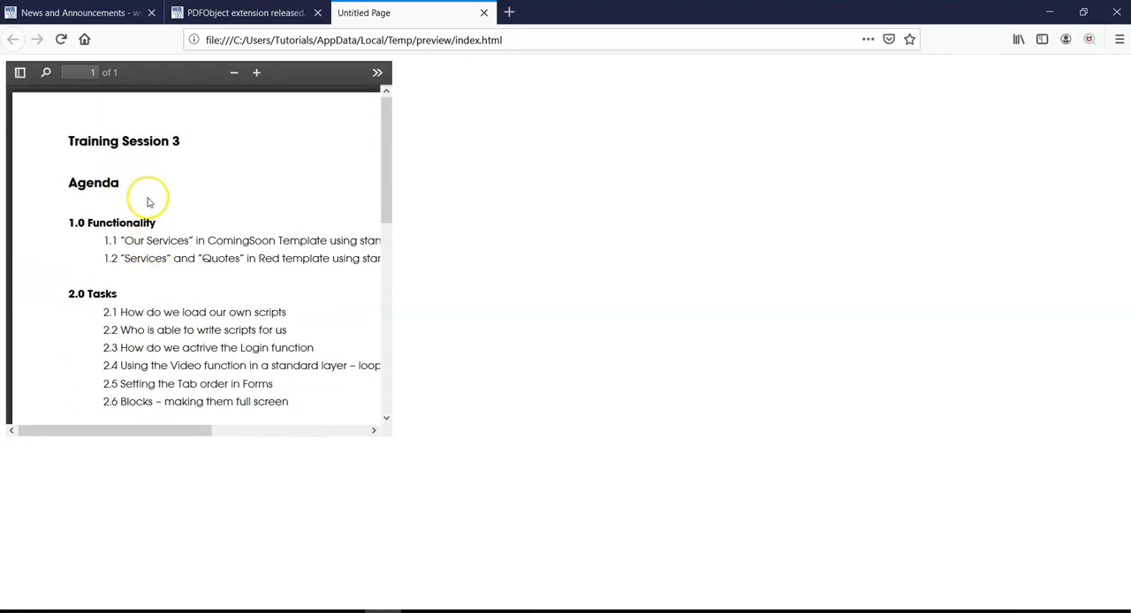
pyautogui.scroll(-3)
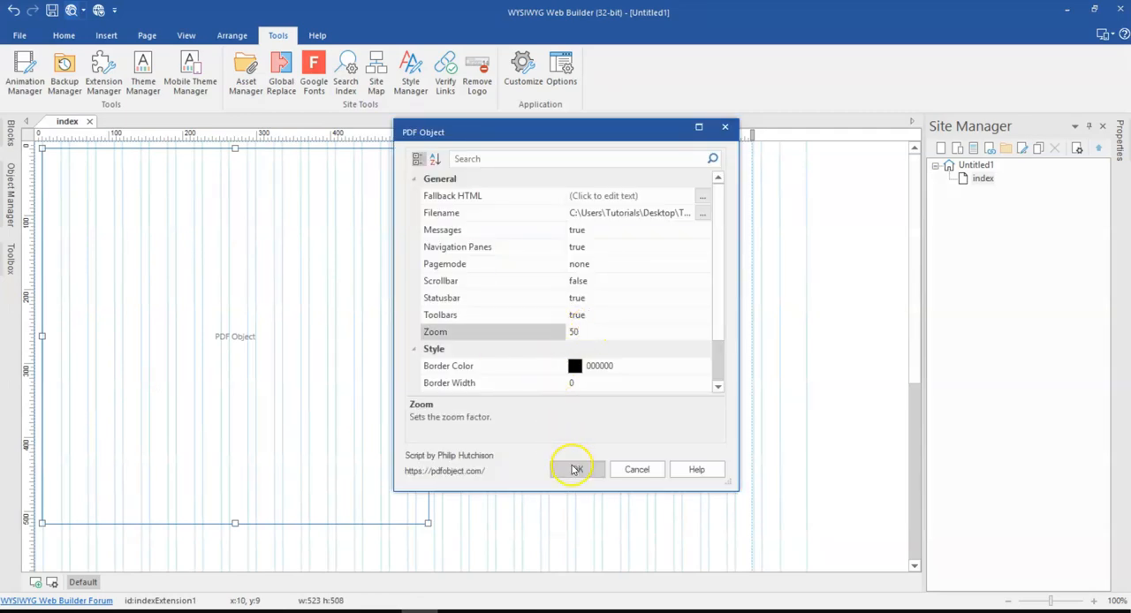
# Apply a zoom factor of 50 to the PDF object
pyautogui.click(575, 470)
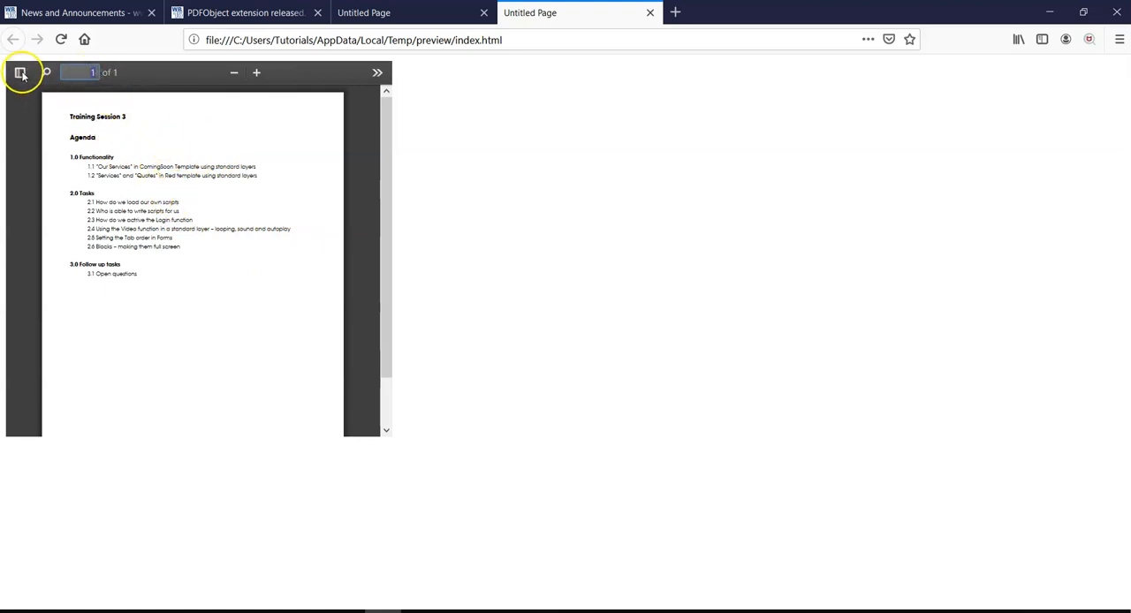
# In the preview's PDF viewer, show the thumbnails sidebar, the find panel, and zoom in slightly
pyautogui.click(19, 70)
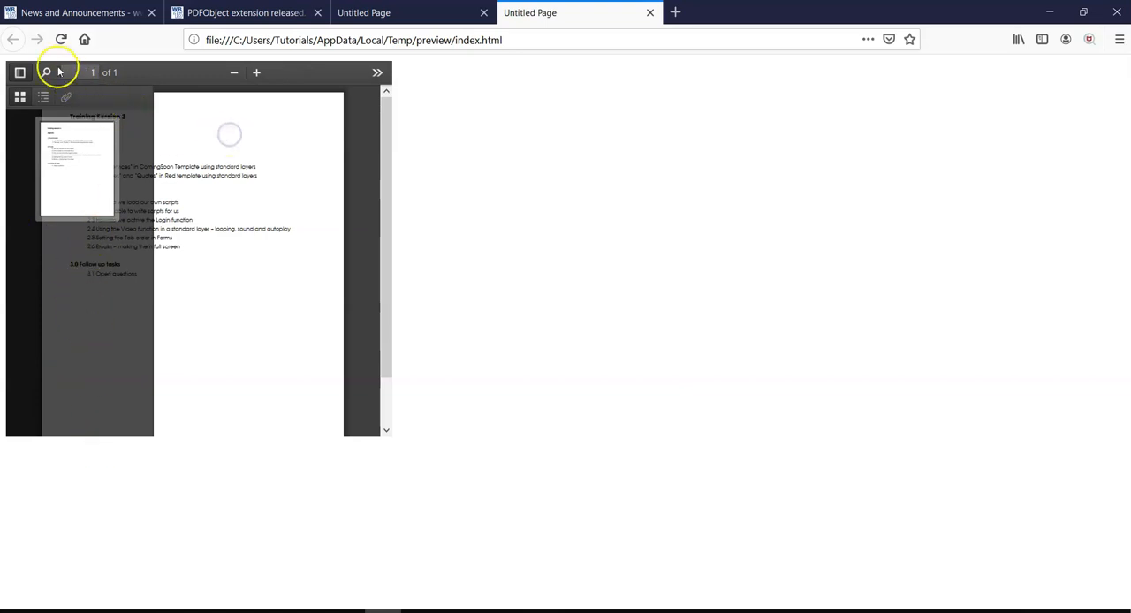
pyautogui.click(46, 73)
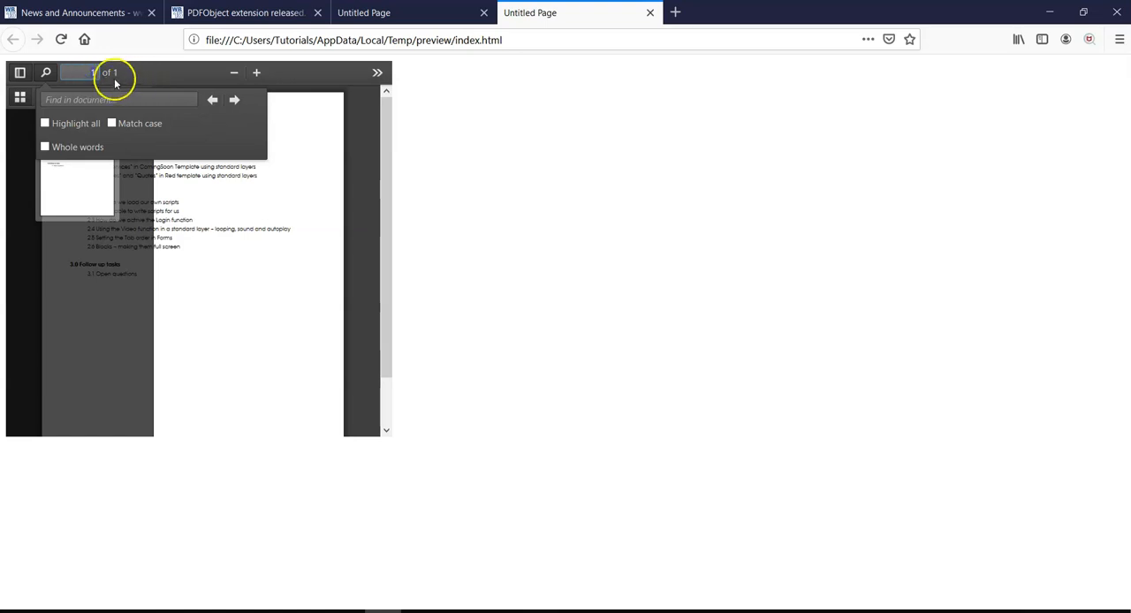
pyautogui.click(256, 72)
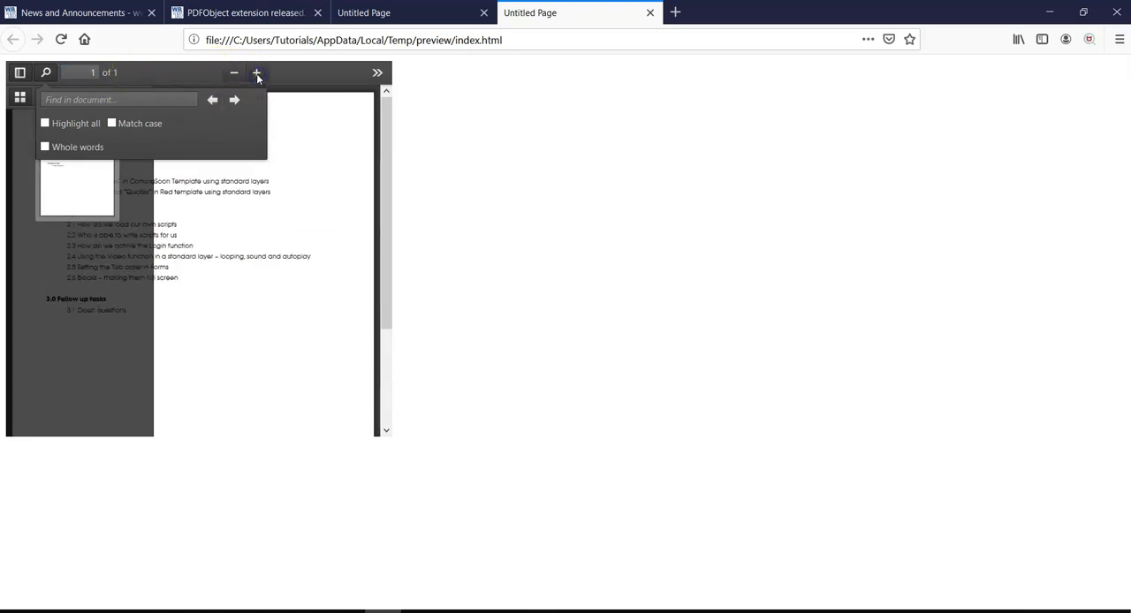
pyautogui.click(378, 73)
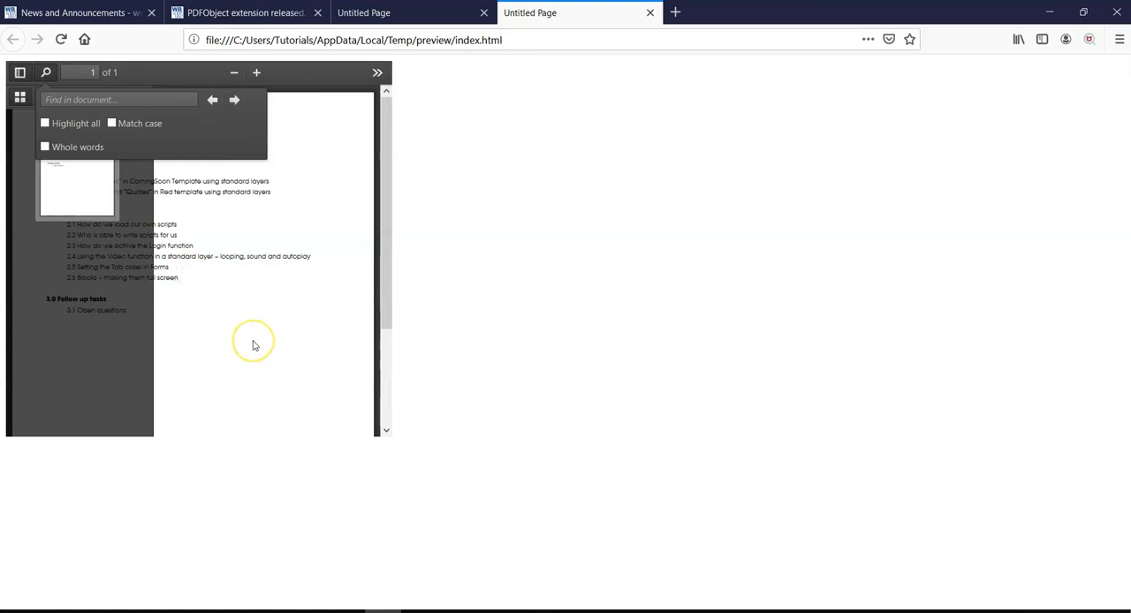
pyautogui.moveTo(254, 345)
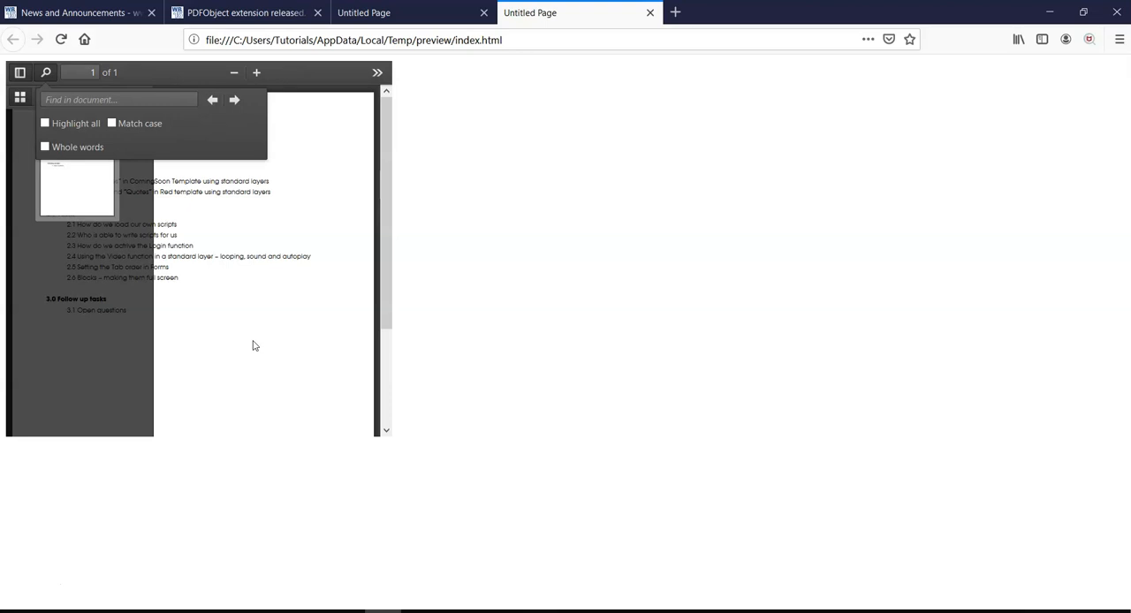
pyautogui.moveTo(258, 343)
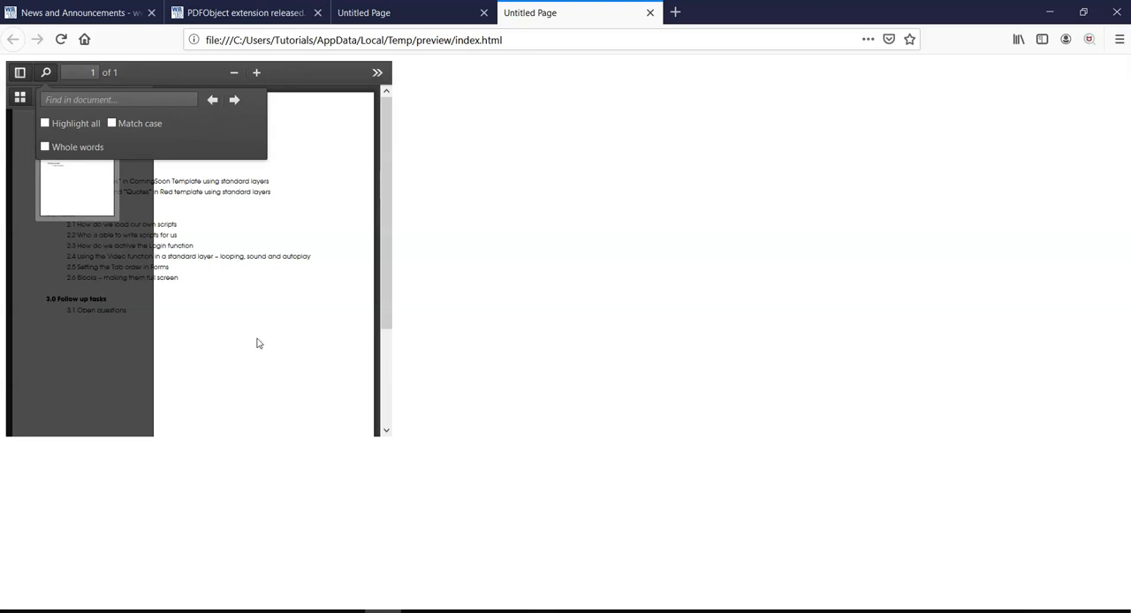